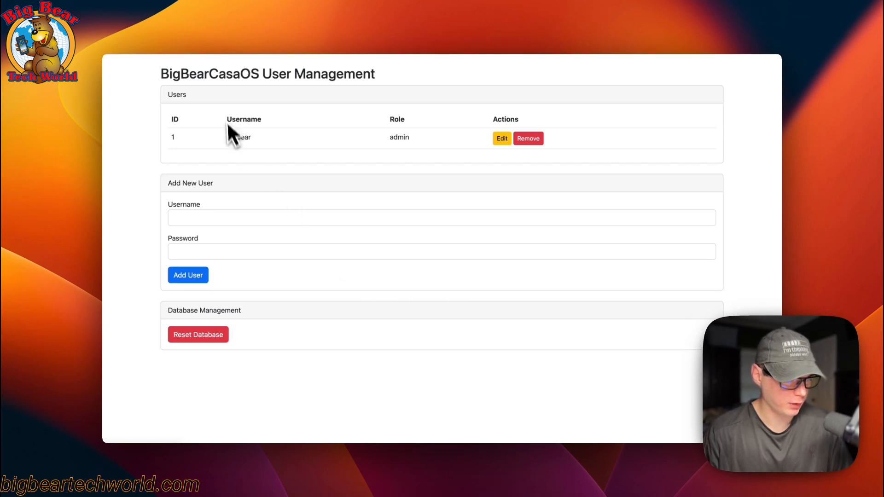
mouse_move(276, 127)
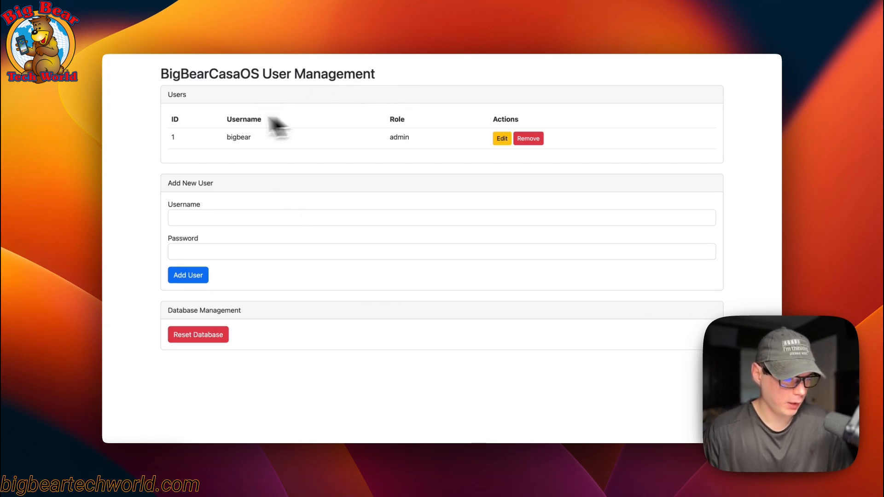
mouse_move(431, 145)
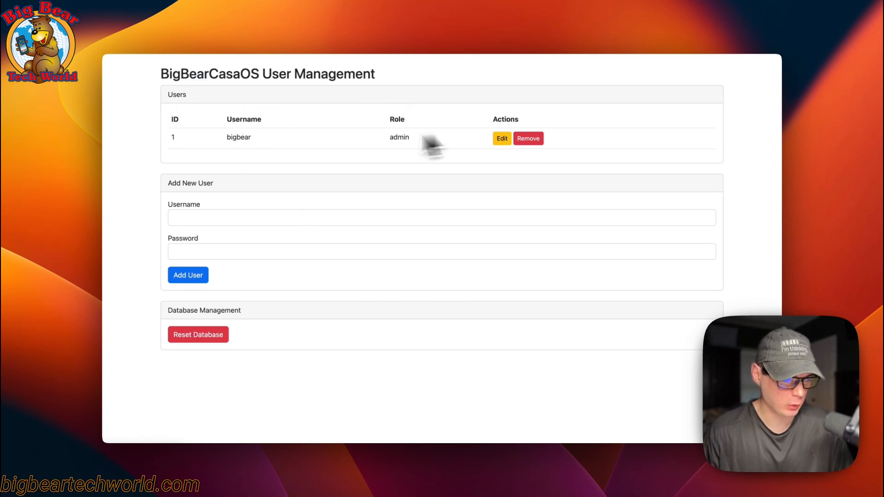
mouse_move(204, 200)
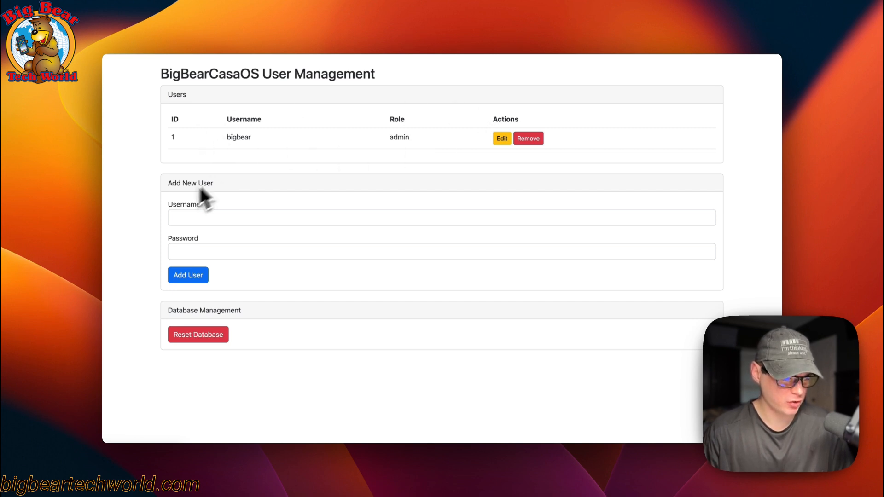
mouse_move(184, 361)
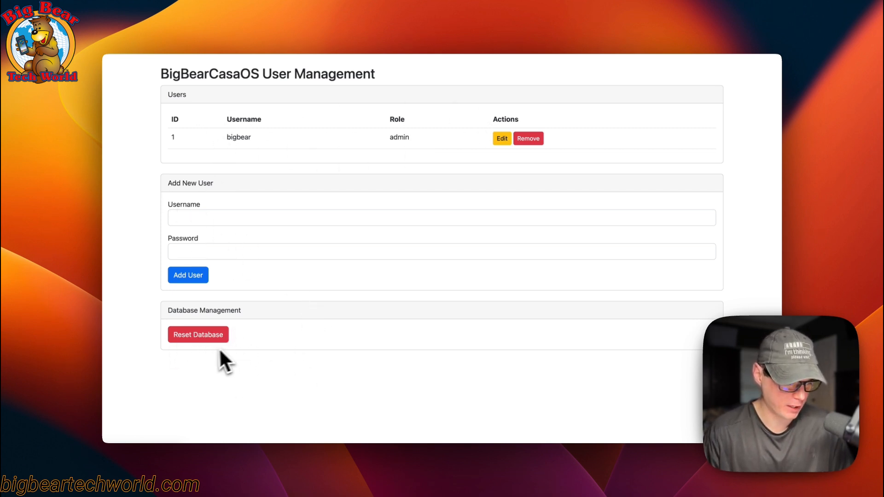
mouse_move(204, 345)
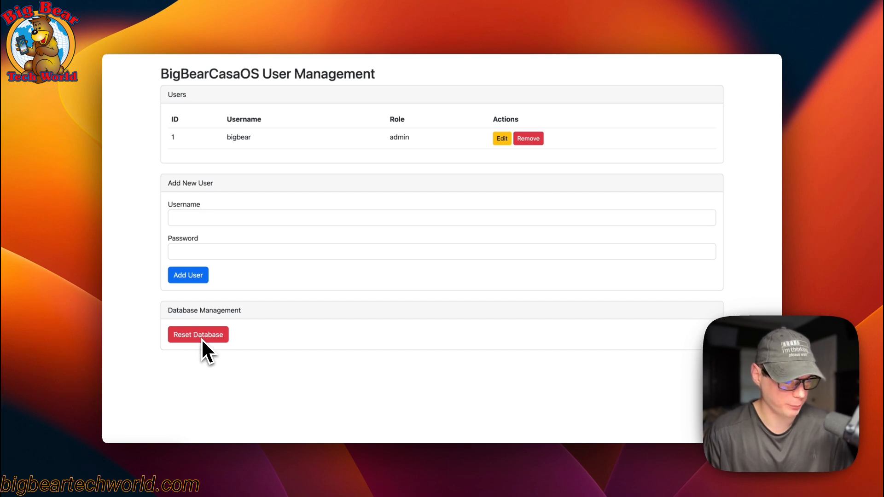
mouse_move(309, 256)
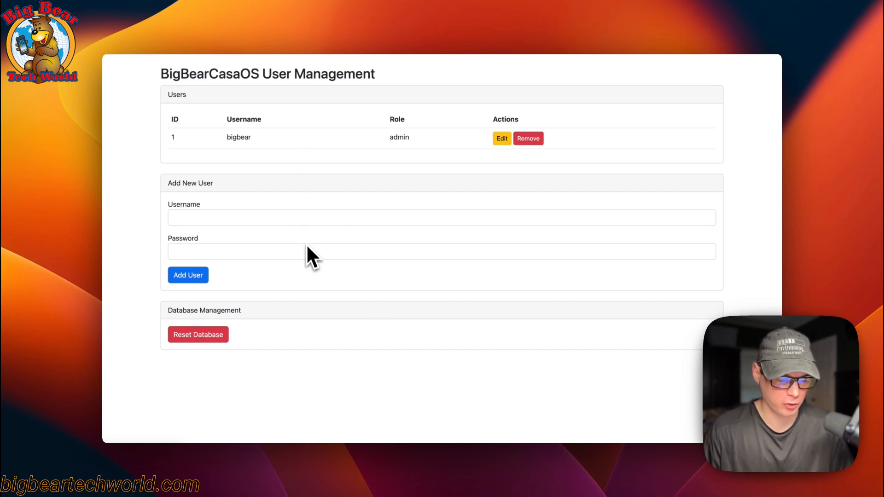
mouse_move(316, 216)
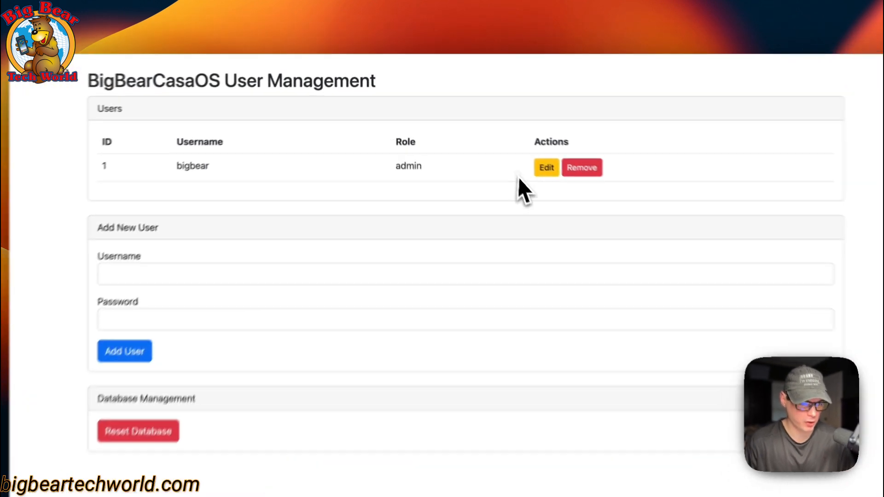
Bring up the Edit User password form for the bigbear admin user
left_click(545, 168)
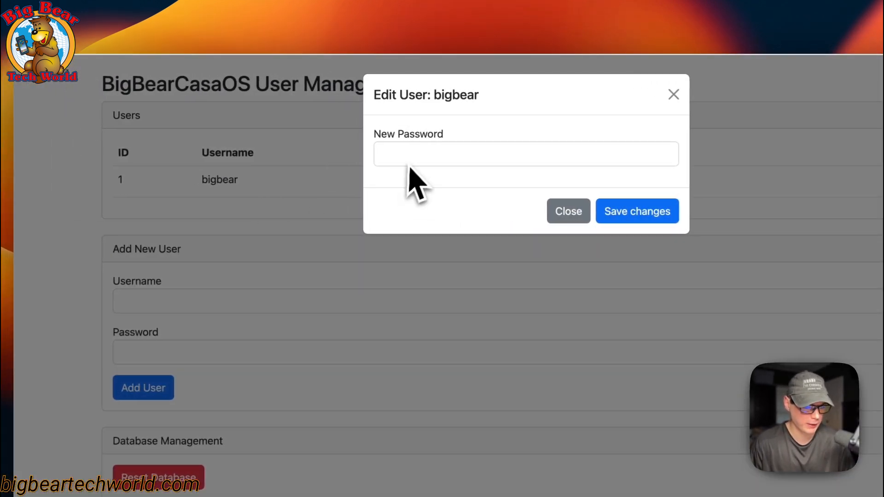
left_click(568, 211)
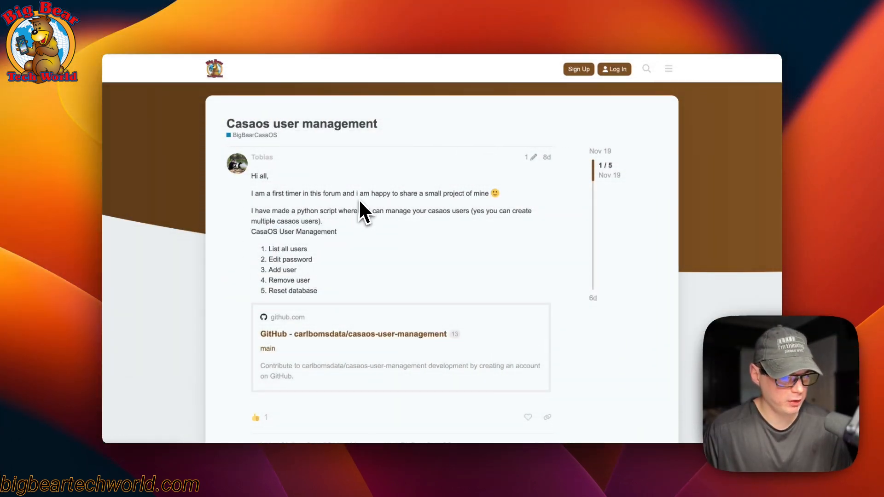
mouse_move(394, 218)
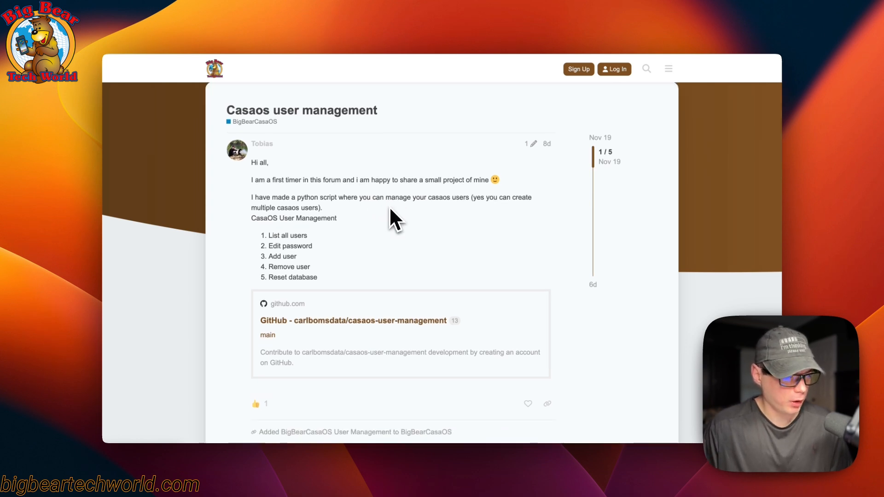
mouse_move(321, 147)
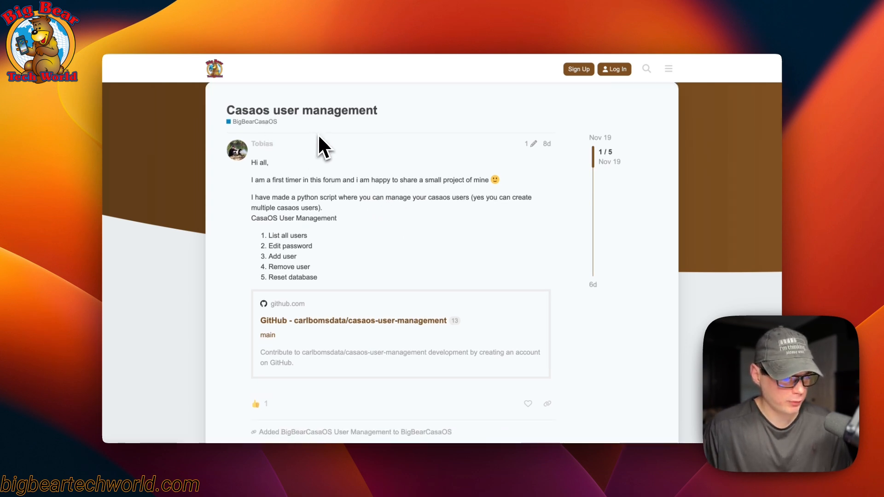
mouse_move(296, 172)
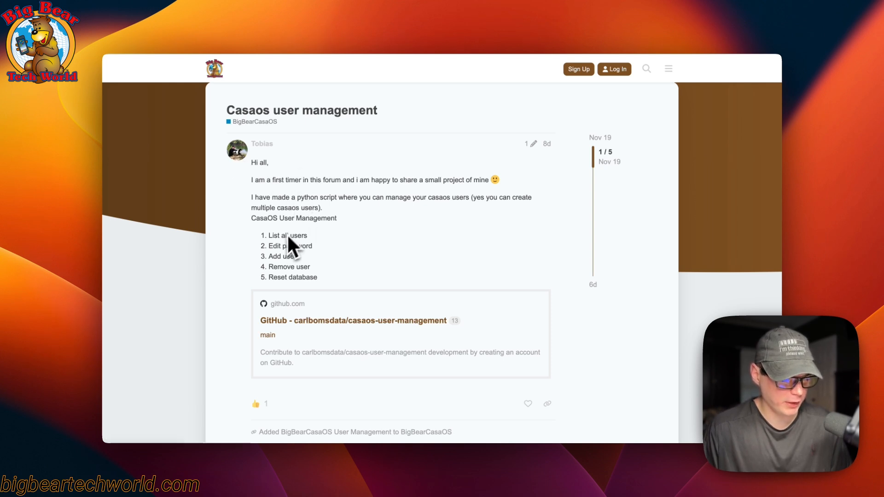
mouse_move(279, 251)
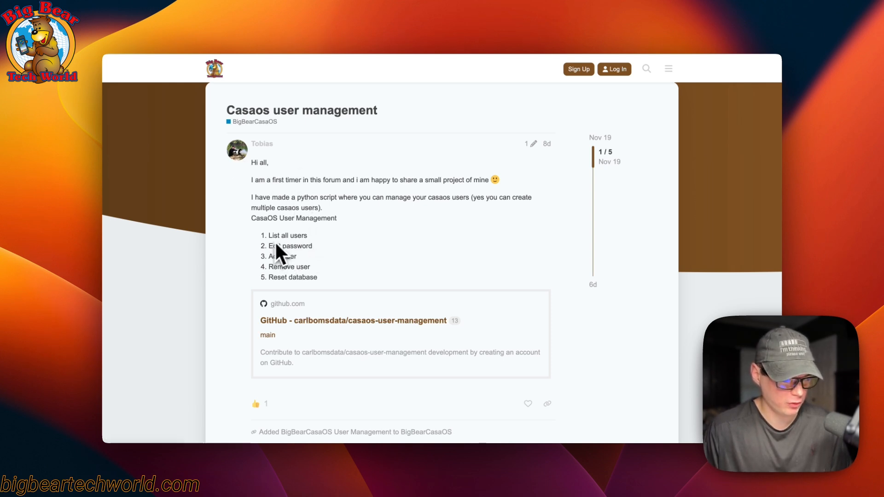
mouse_move(283, 277)
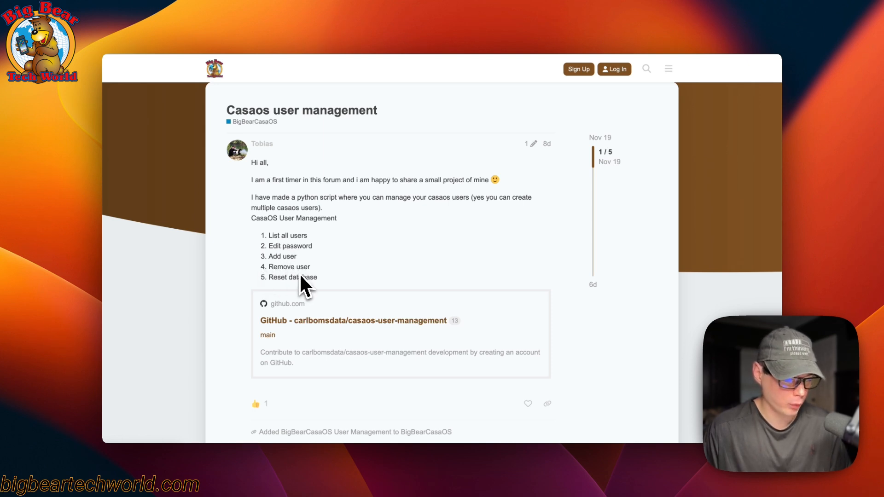
mouse_move(309, 297)
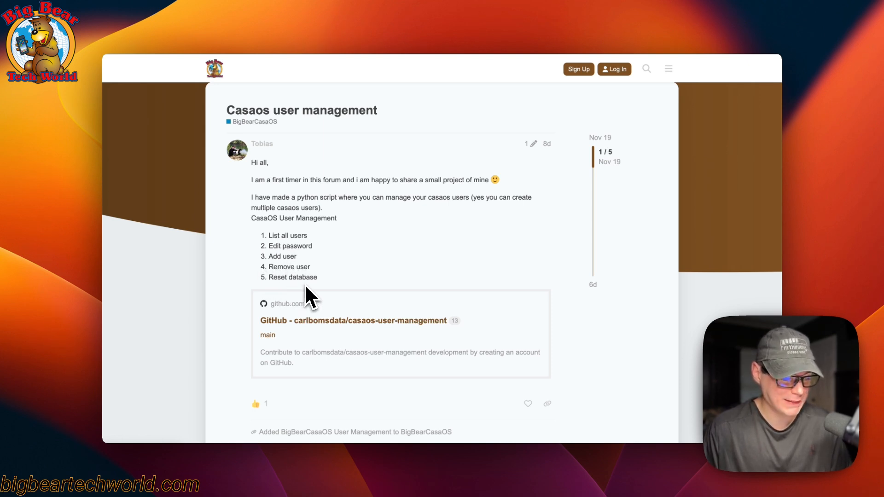
mouse_move(338, 293)
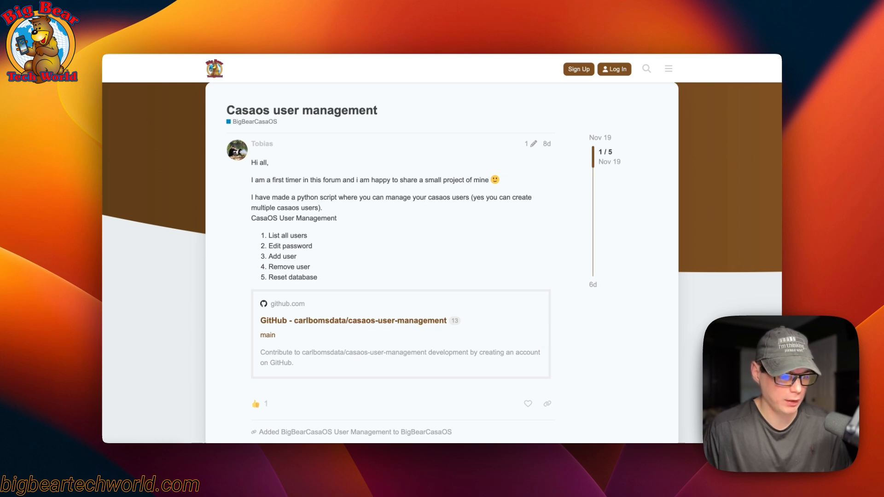
mouse_move(270, 290)
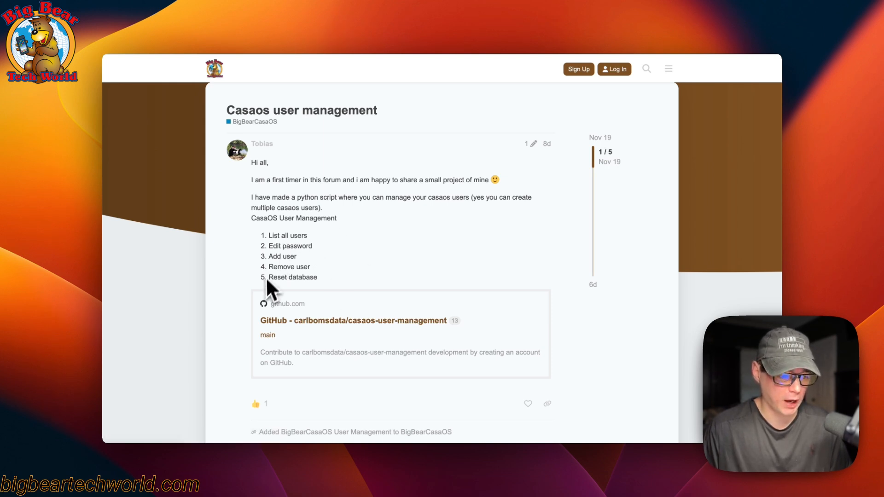
scroll("down", 3)
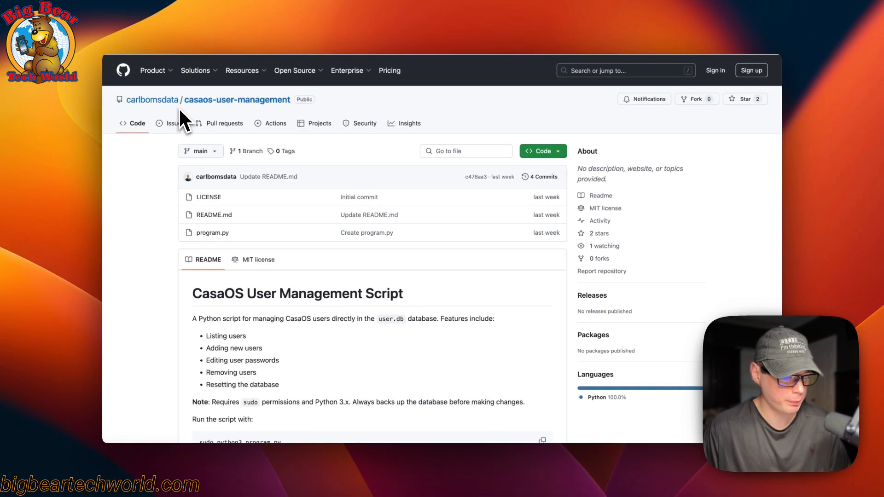
View the Python source of program.py, the CasaOS user script
left_click(211, 232)
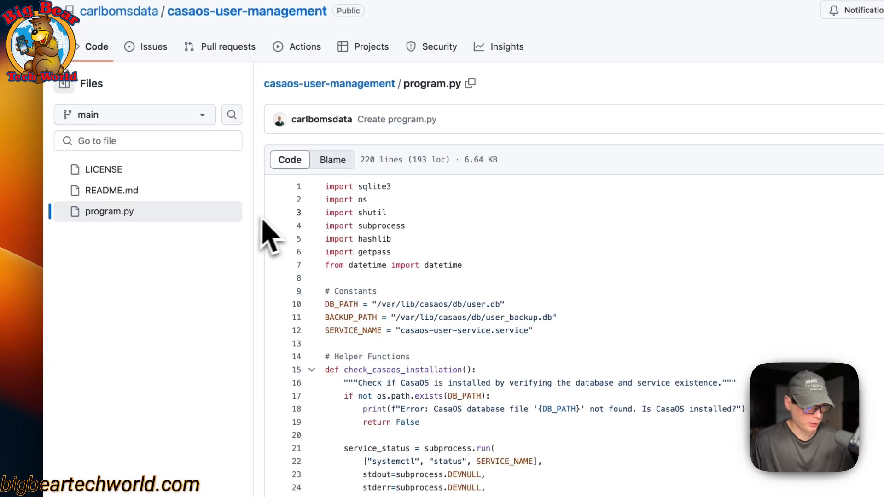
scroll("down", 3)
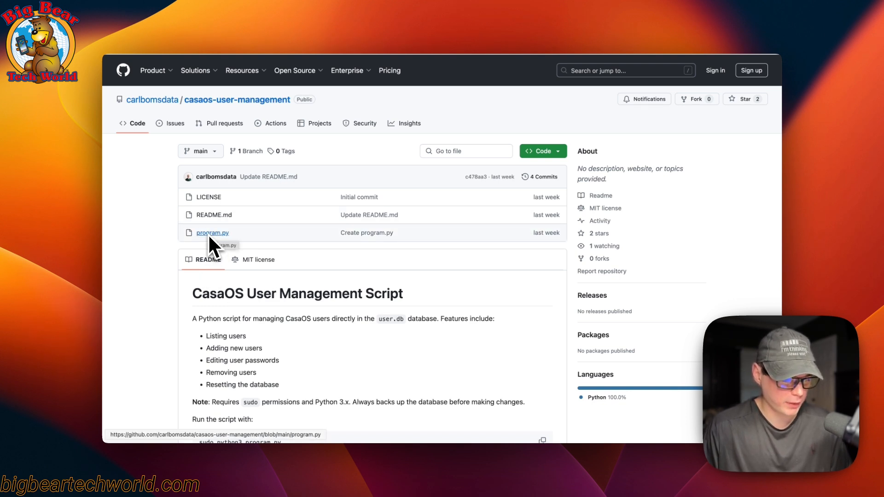
mouse_move(168, 268)
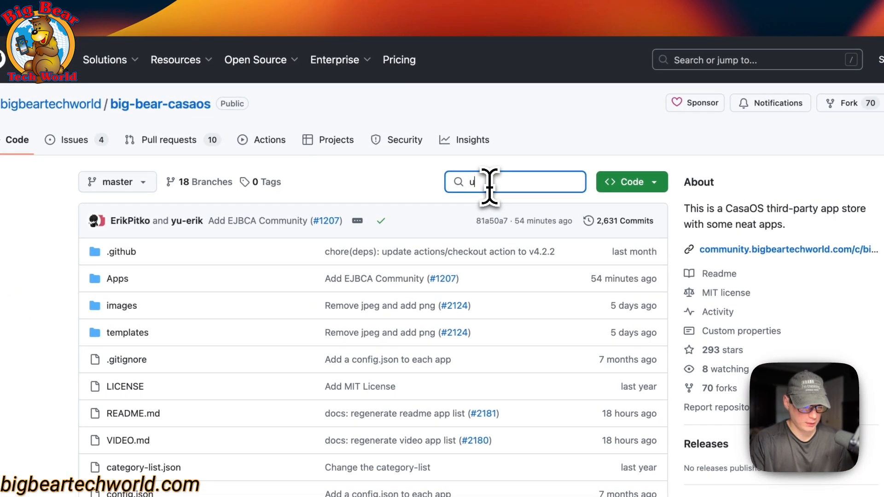
Search the repo for 'user' and read user-management docker-compose.yml down to the admin credentials
type("ser")
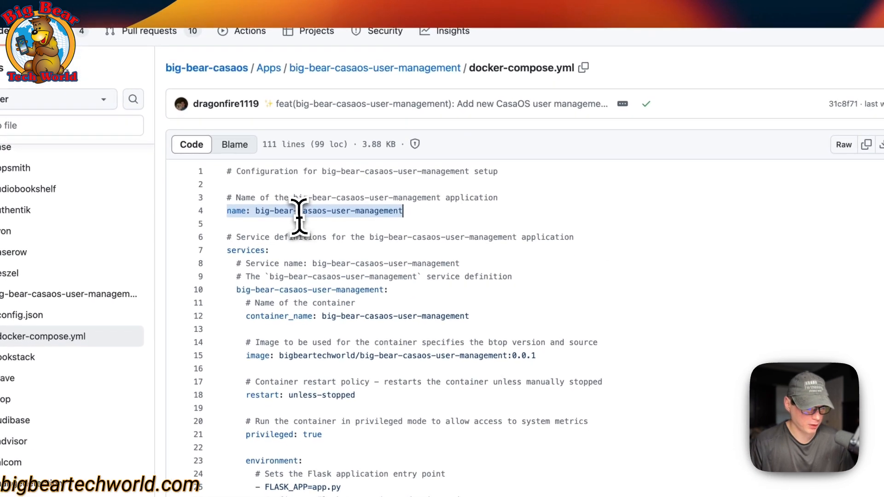
scroll("down", 3)
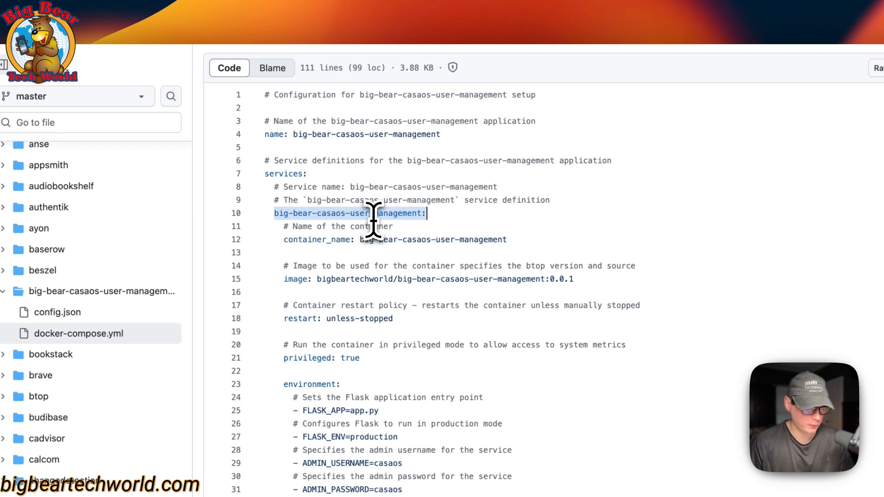
scroll("down", 3)
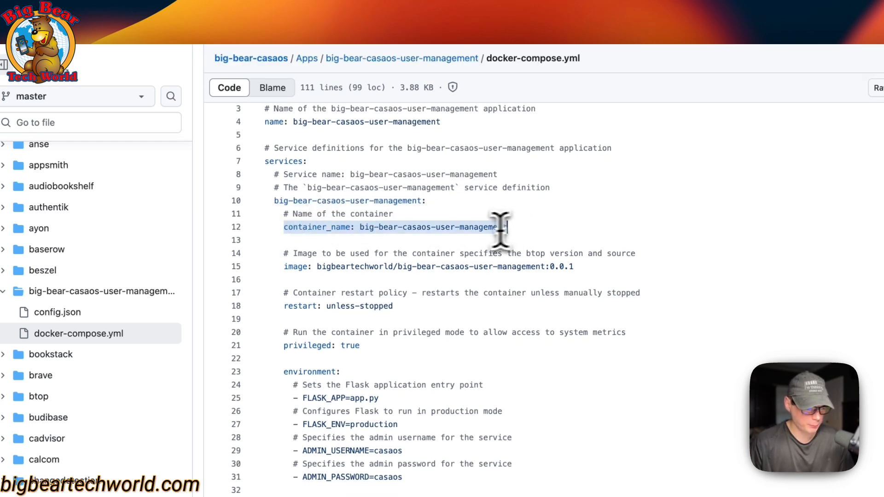
mouse_move(452, 231)
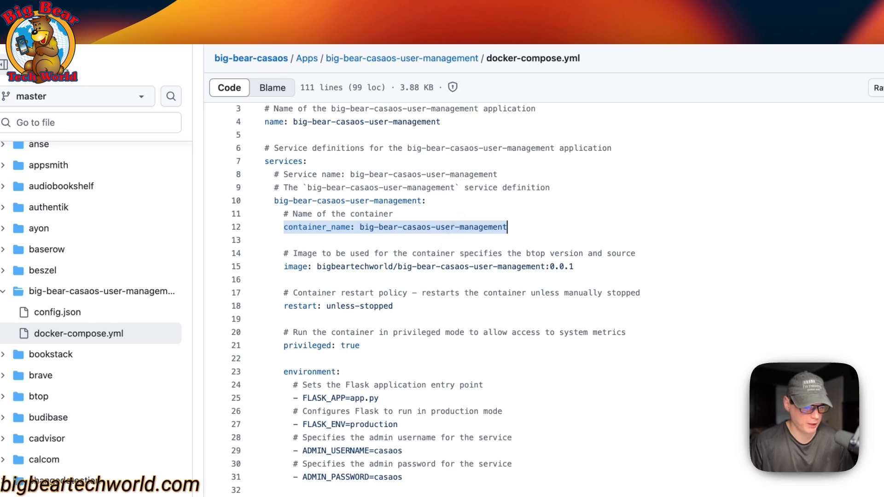
scroll("down", 3)
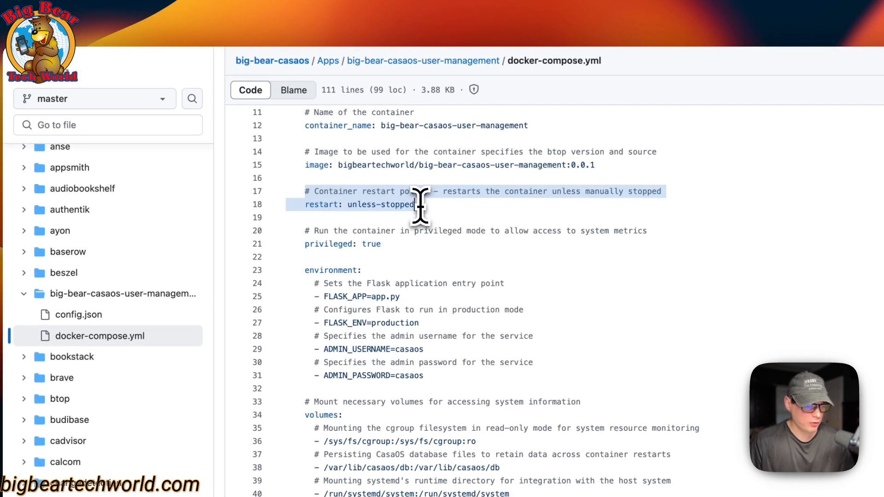
mouse_move(392, 204)
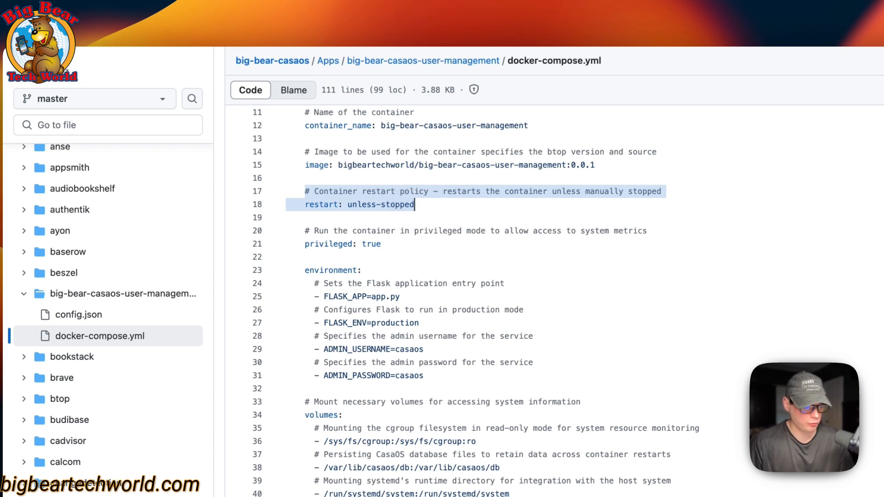
scroll("down", 3)
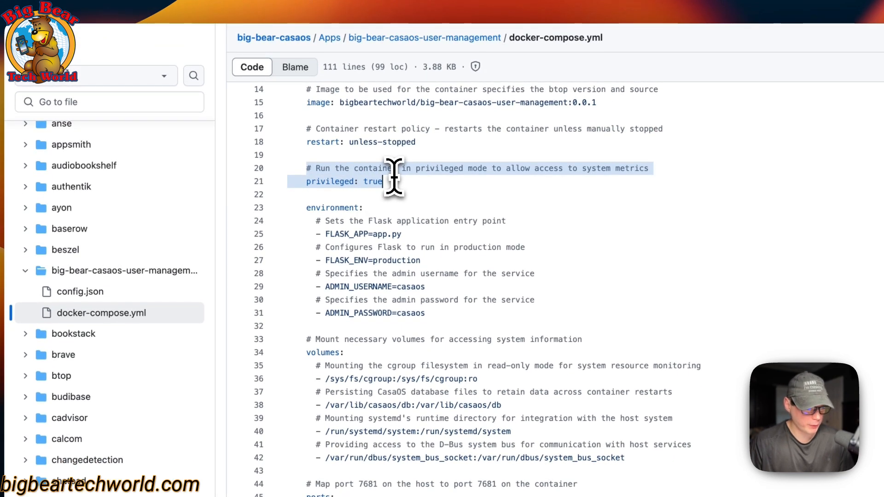
scroll("down", 3)
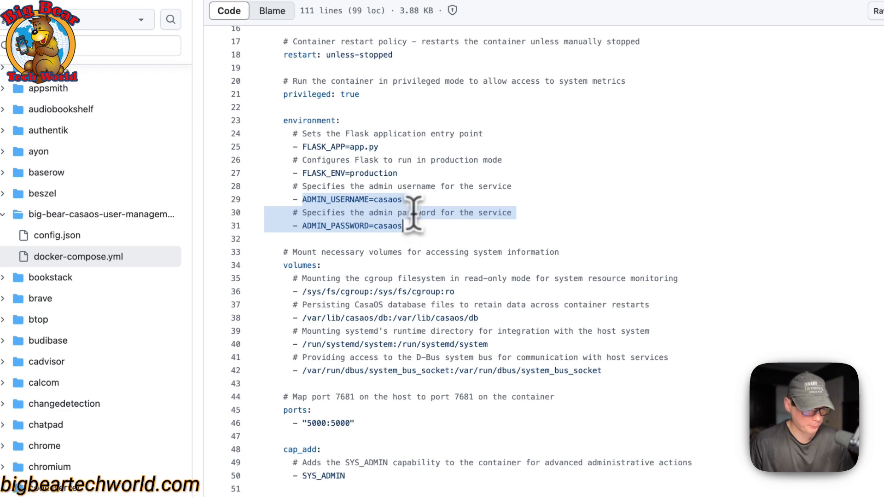
List references to the database volume path and the ports key (lines 45 and 84)
scroll("down", 3)
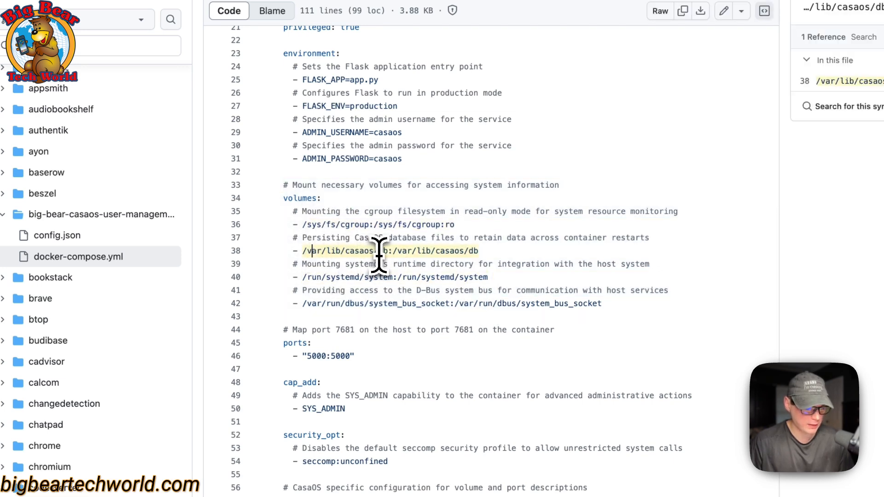
double_click(338, 250)
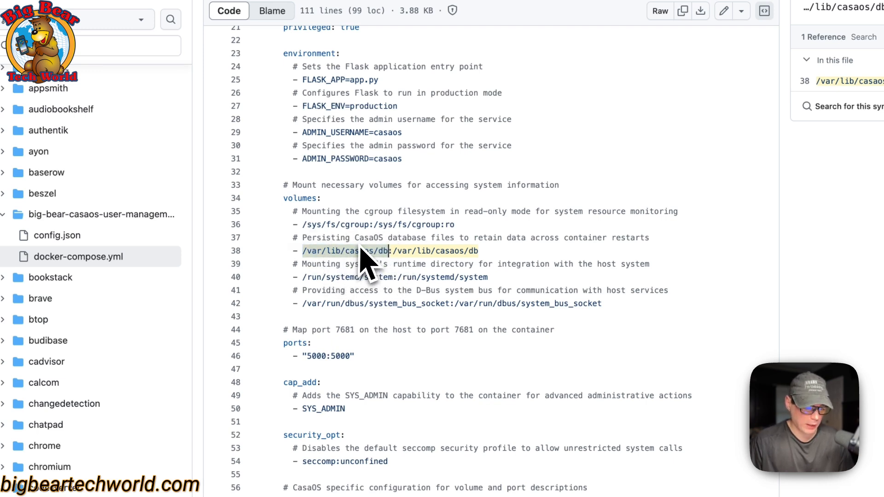
mouse_move(352, 271)
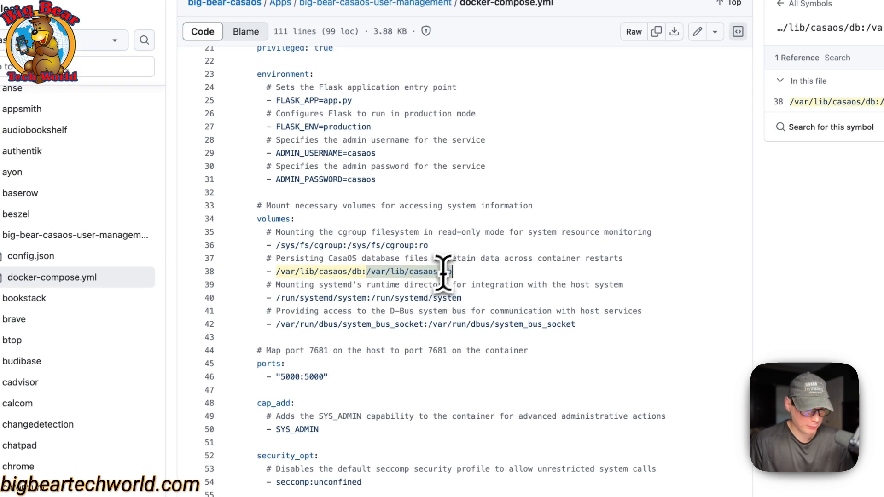
scroll("down", 3)
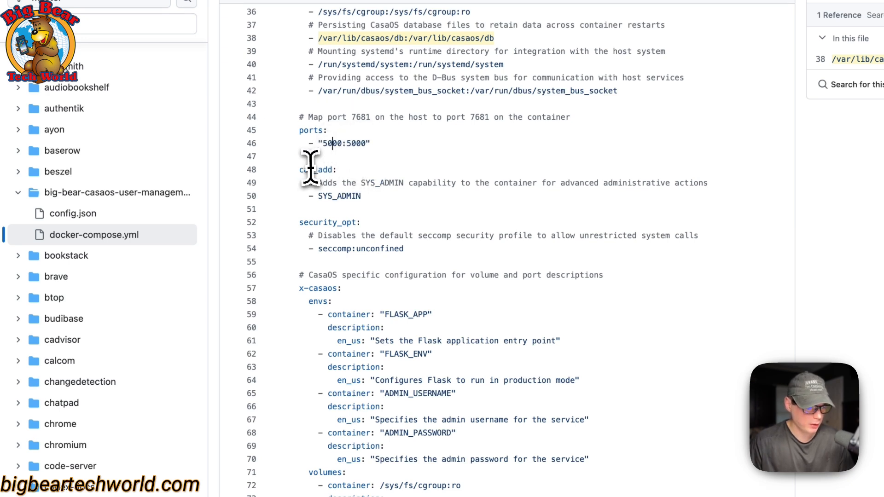
left_click_drag(318, 183, 361, 195)
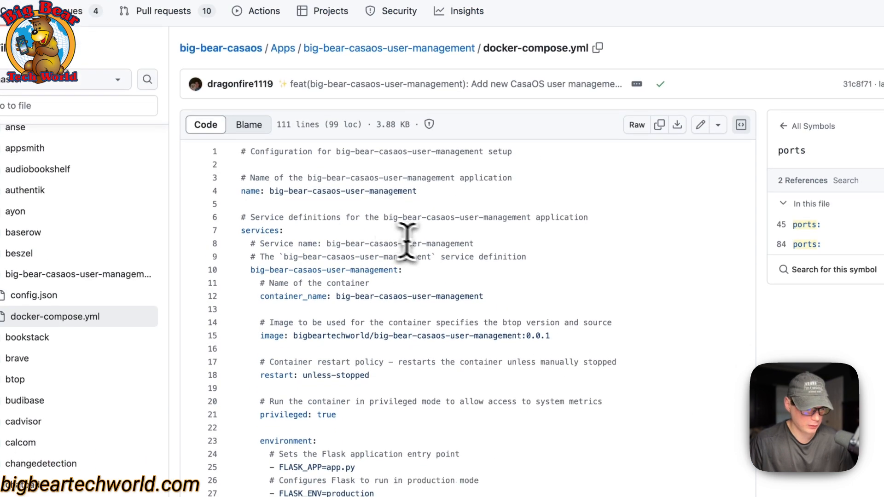
Review the x-casaos architectures, title references and before-install tip in docker-compose.yml
scroll("down", 3)
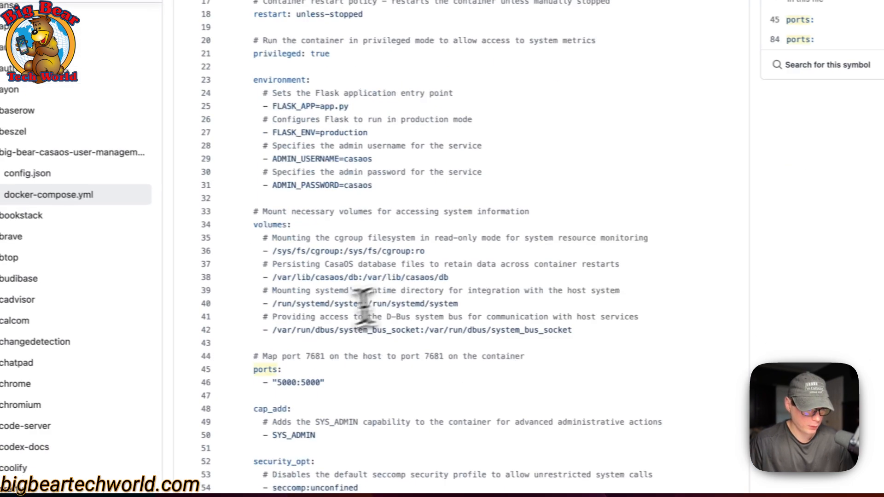
scroll("down", 3)
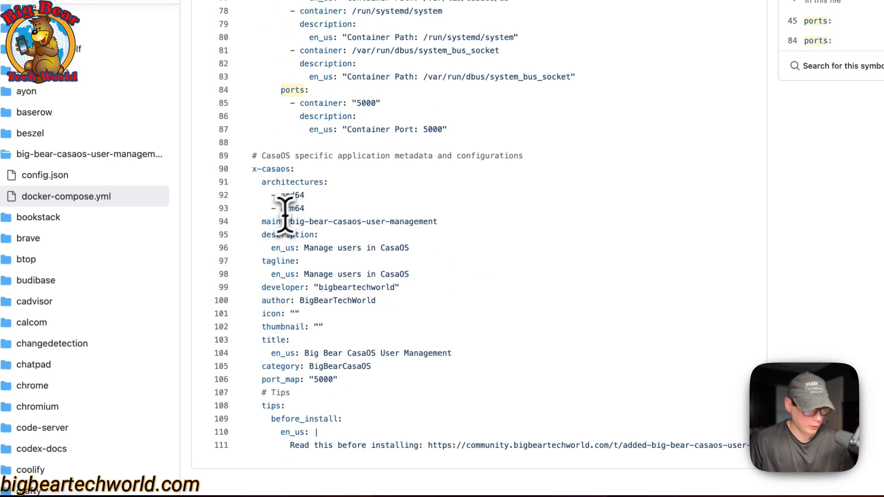
triple_click(349, 221)
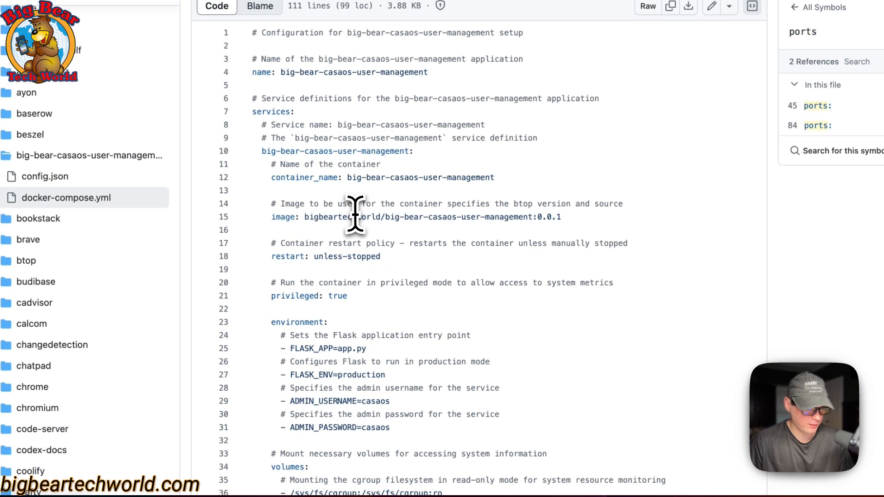
scroll("down", 3)
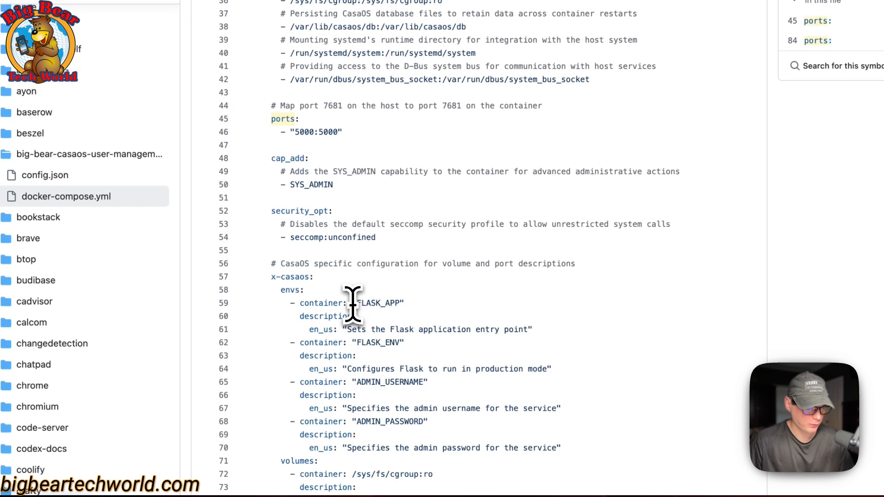
scroll("down", 3)
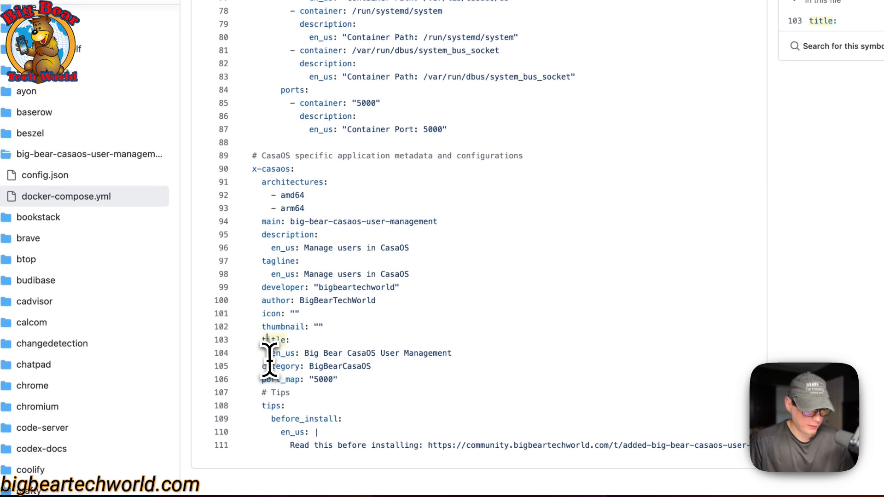
double_click(338, 366)
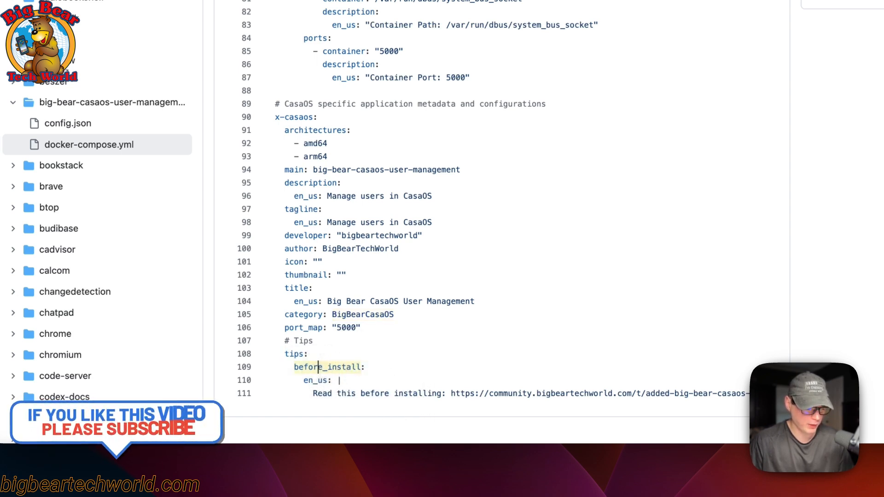
mouse_move(331, 367)
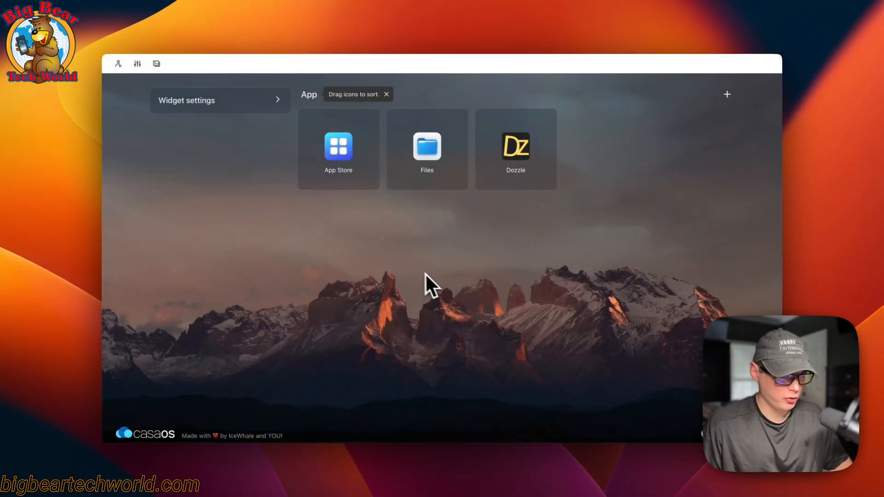
Search the App Store for 'big' and install Big Bear CasaOS User Management in the background
left_click(339, 145)
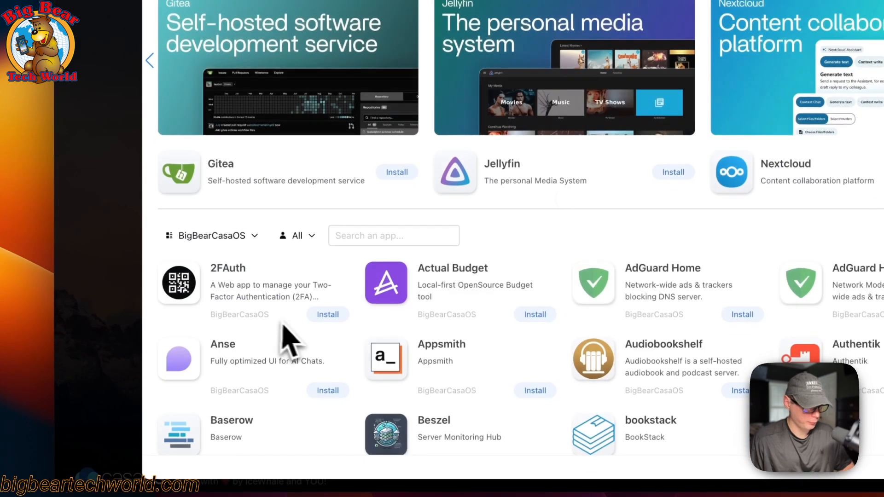
left_click(393, 235)
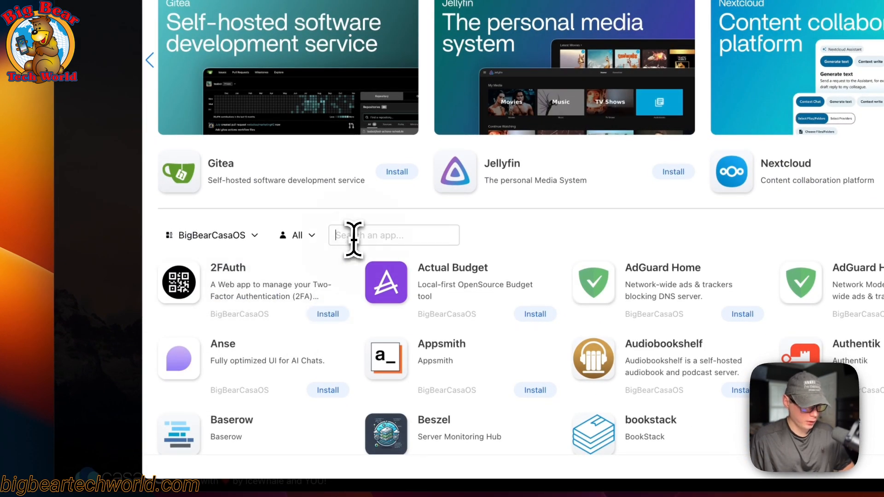
type("big b")
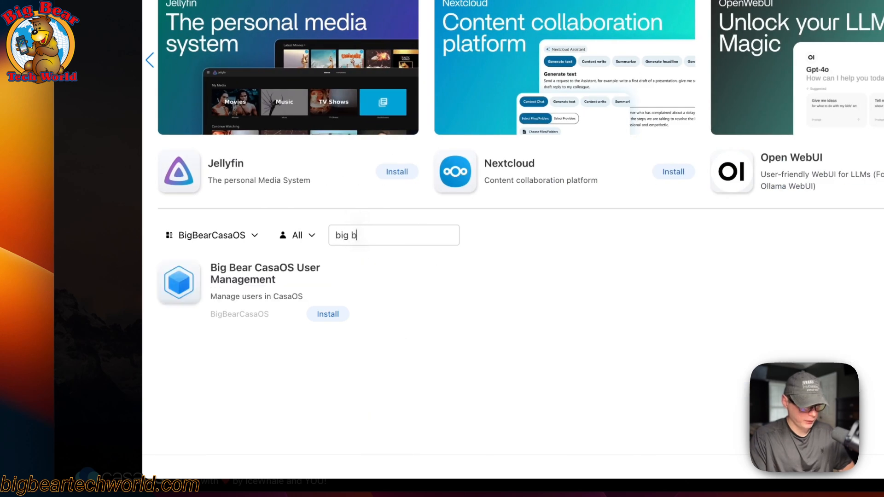
key("backspace")
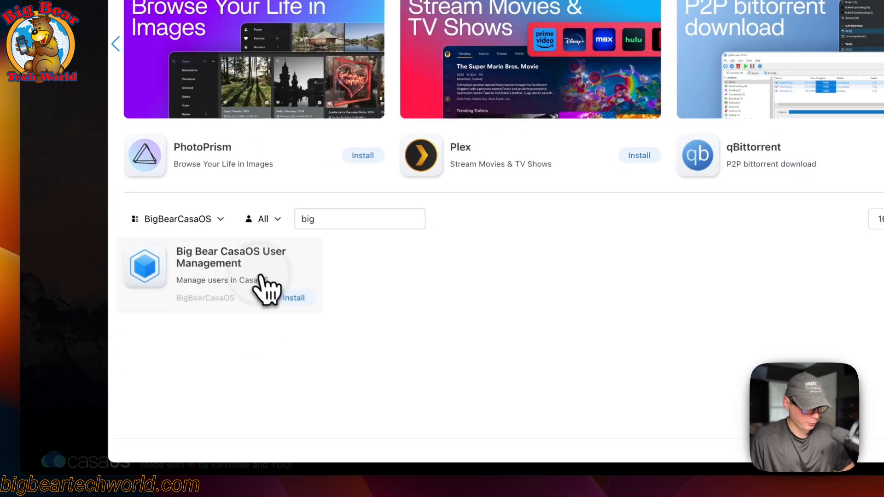
left_click(232, 271)
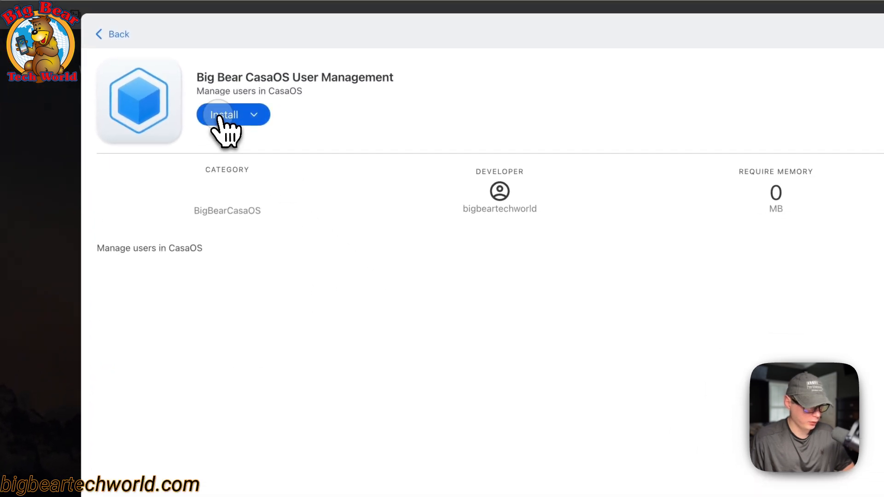
left_click(225, 114)
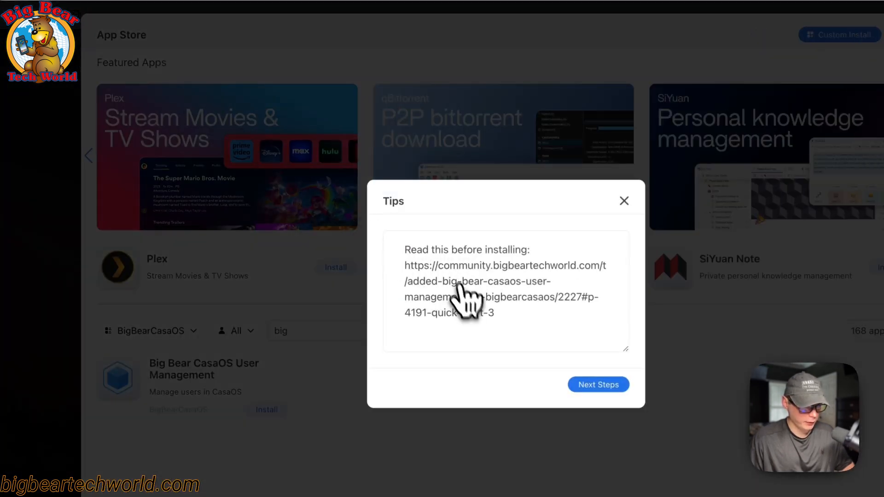
left_click(597, 385)
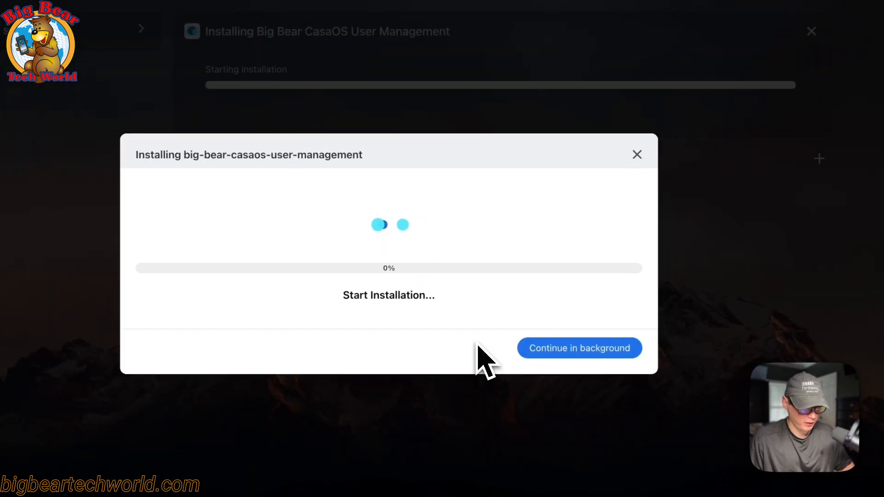
left_click(579, 348)
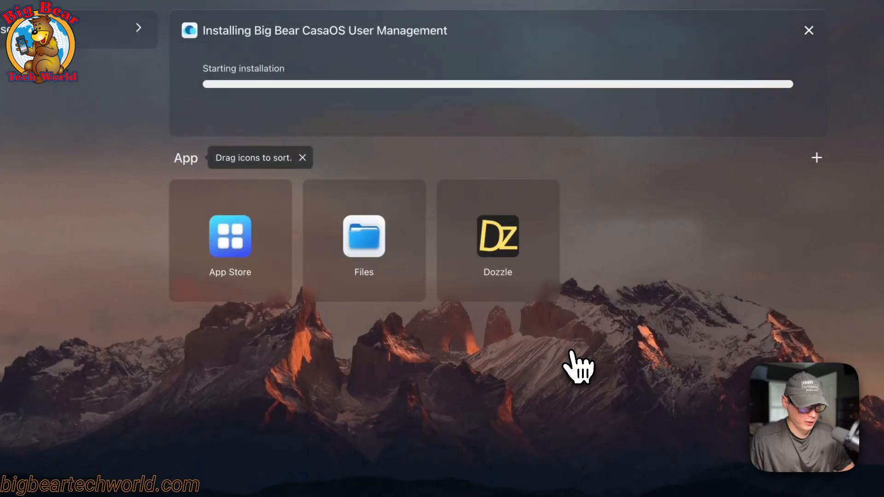
mouse_move(462, 203)
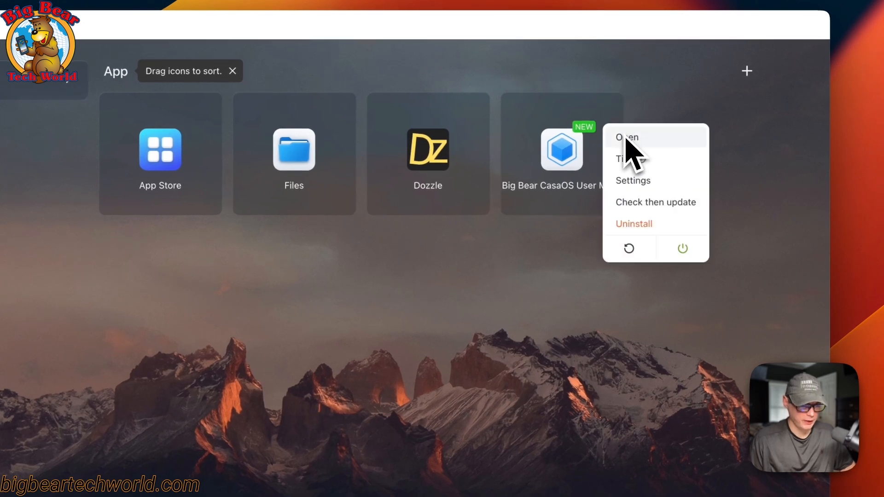
mouse_move(627, 169)
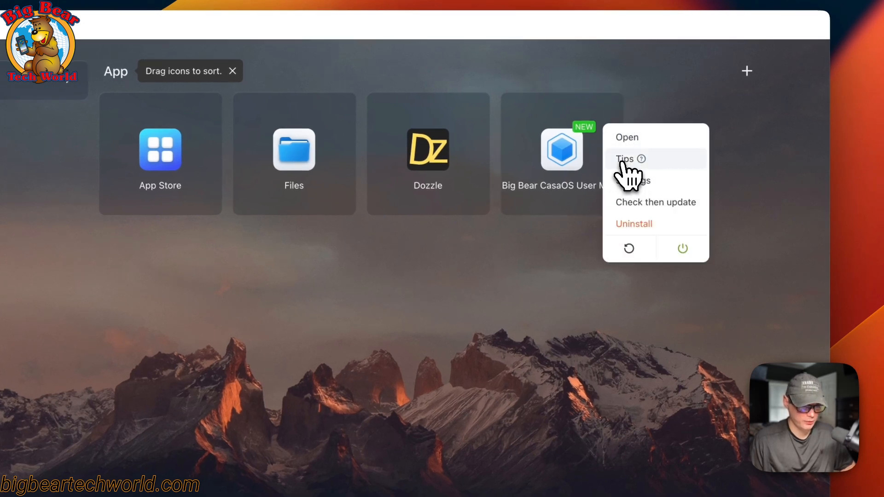
Add a 'Testing' line to the installed app's tips, save, and close
left_click(624, 158)
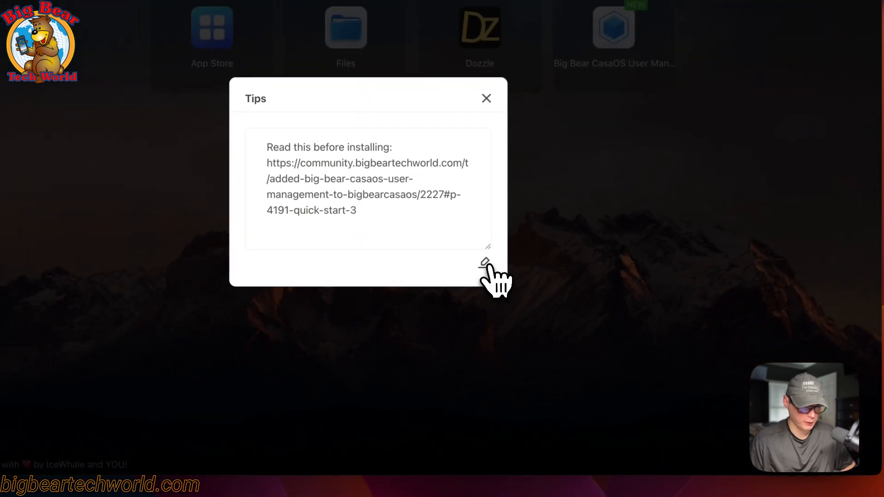
left_click(485, 263)
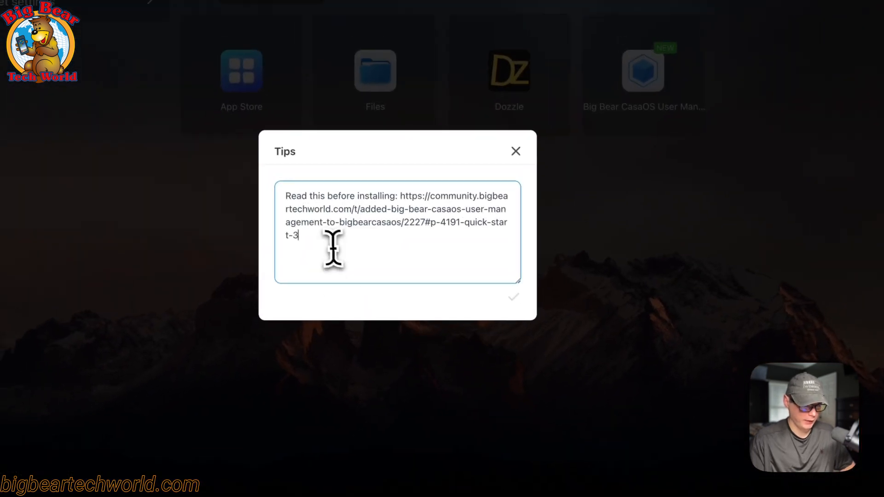
type("Testing")
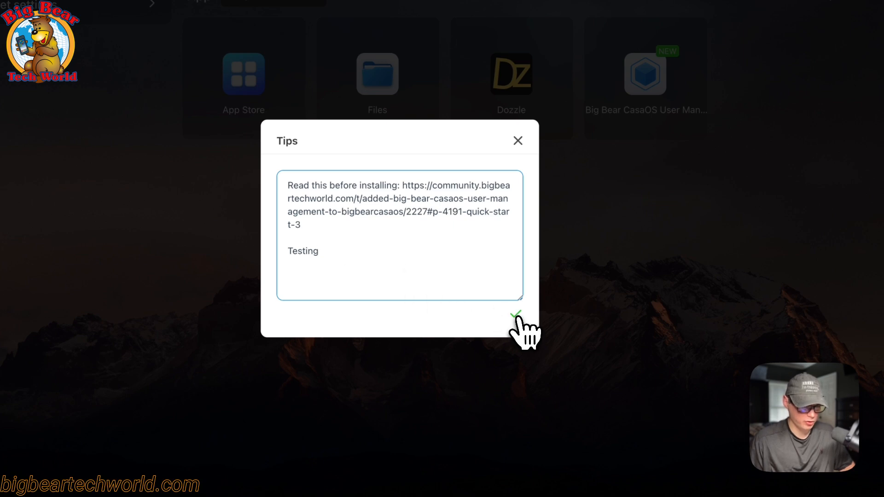
left_click(513, 314)
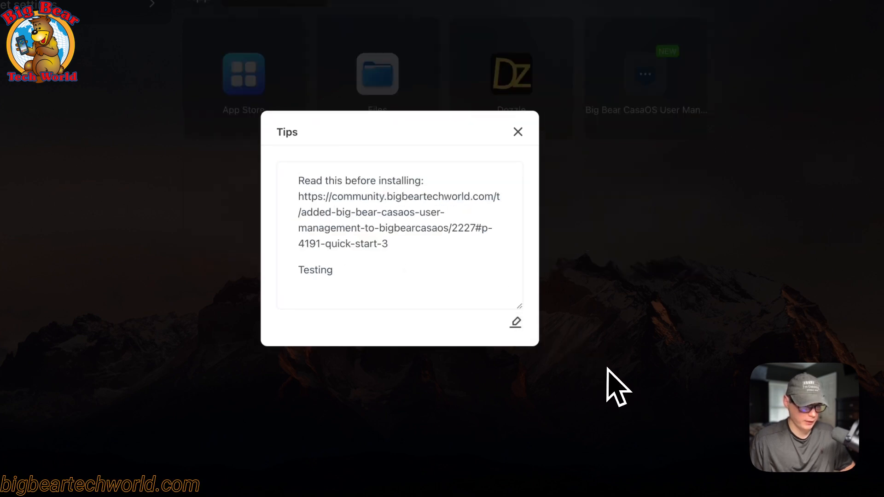
left_click(517, 131)
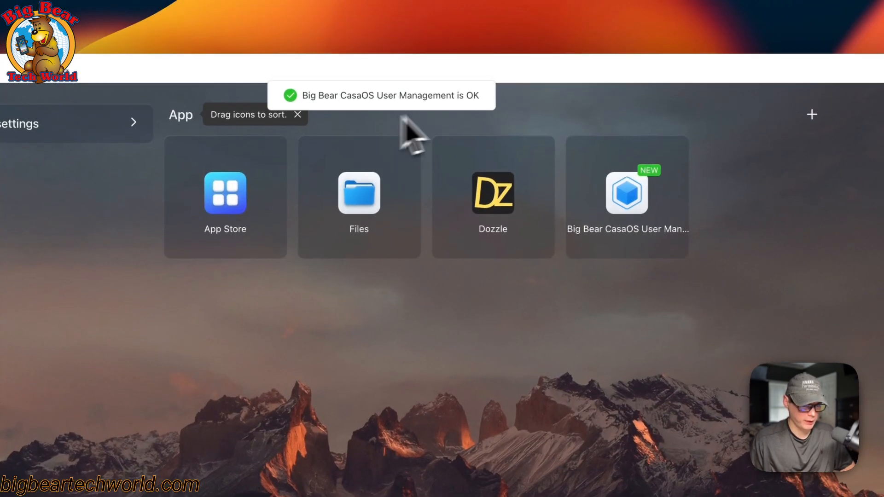
right_click(626, 193)
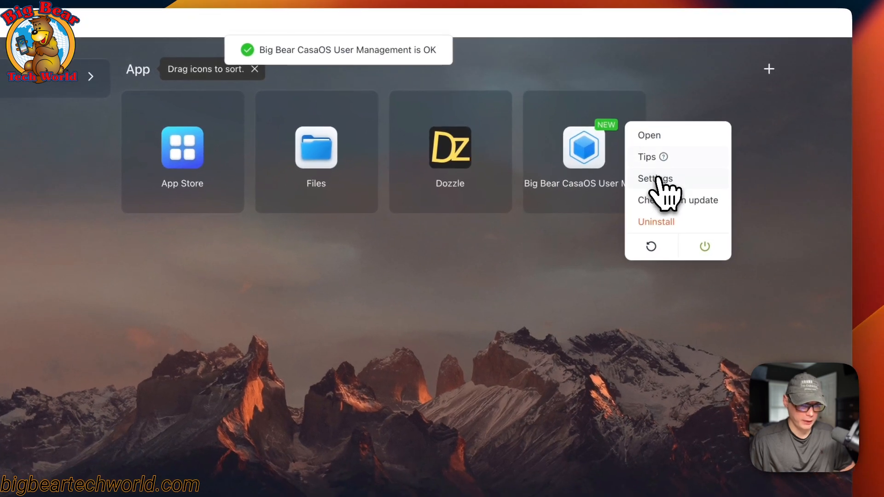
left_click(647, 157)
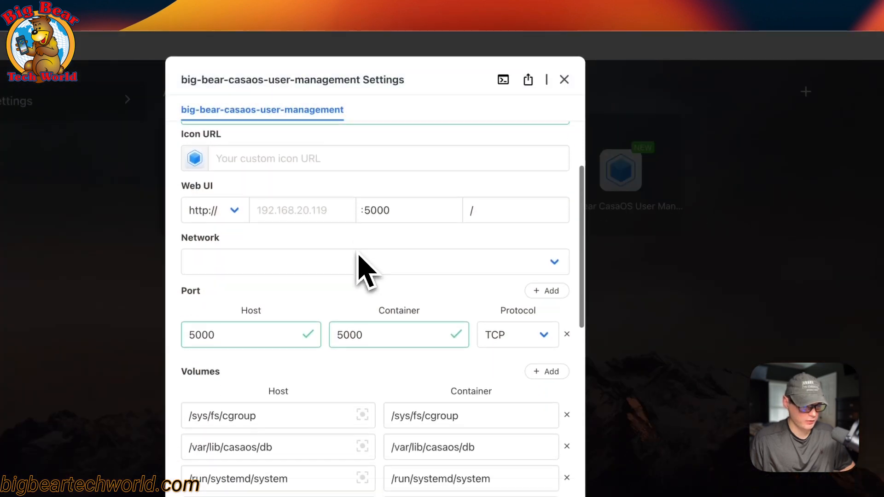
scroll("down", 3)
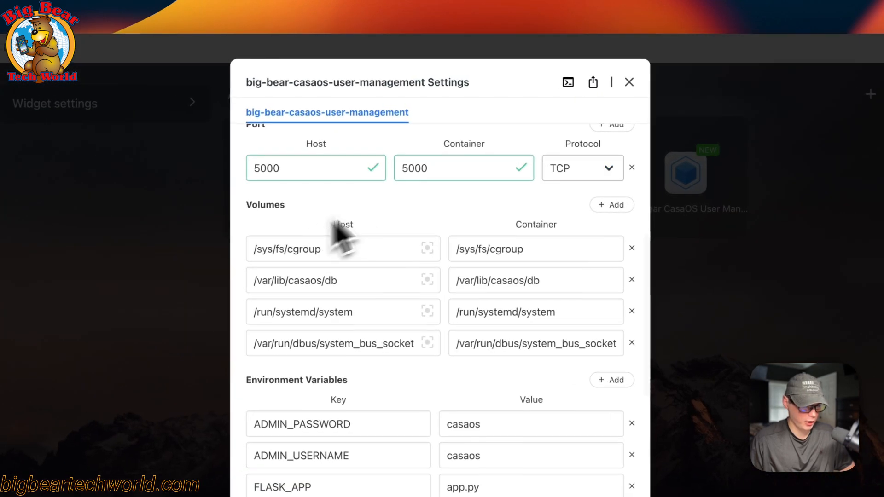
scroll("down", 3)
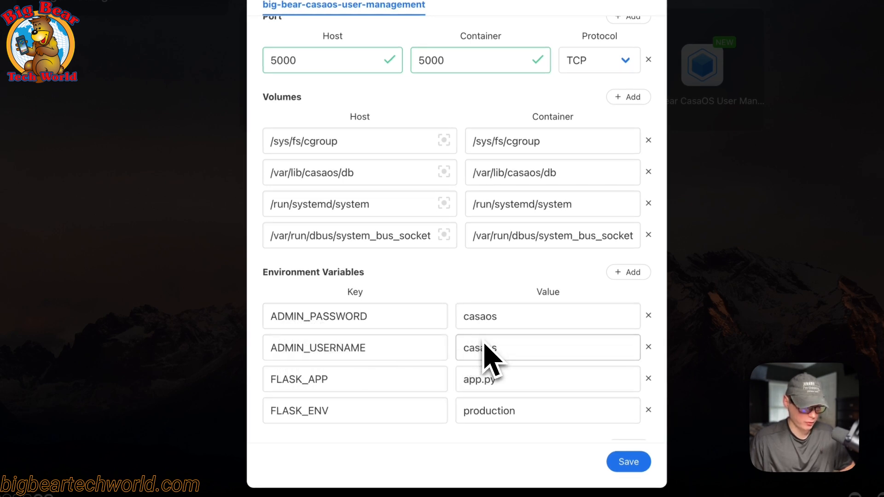
scroll("down", 3)
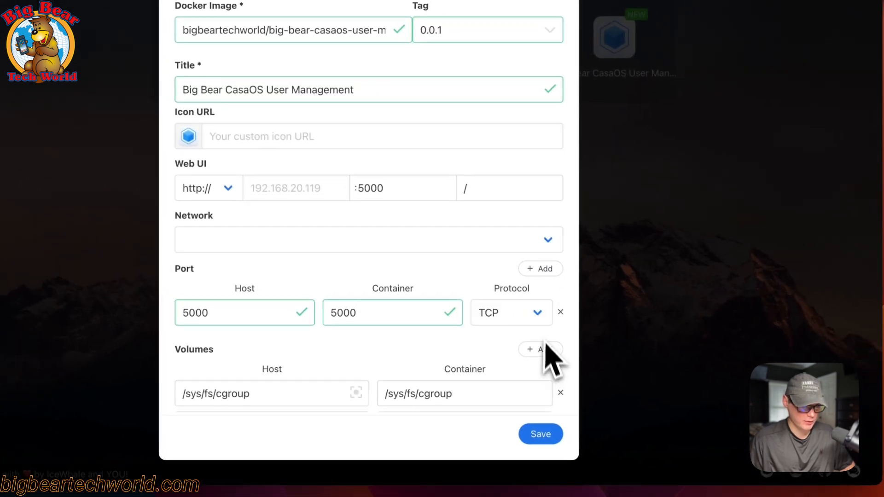
scroll("down", 3)
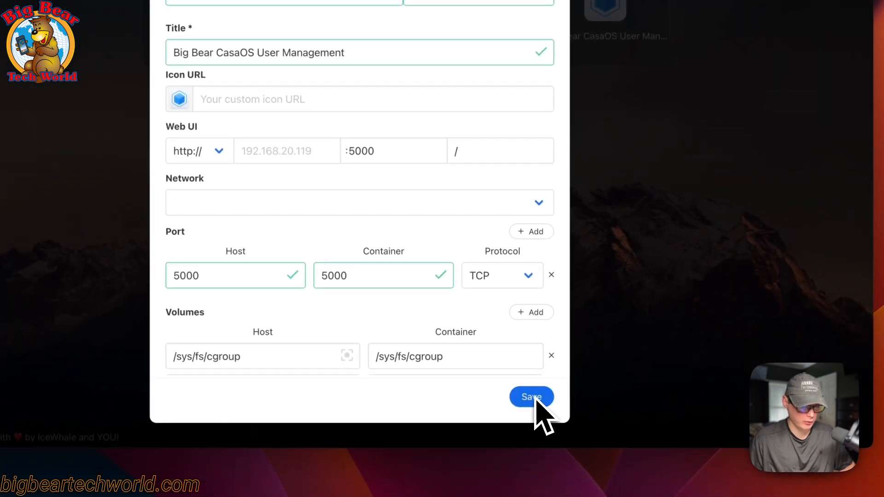
left_click(531, 397)
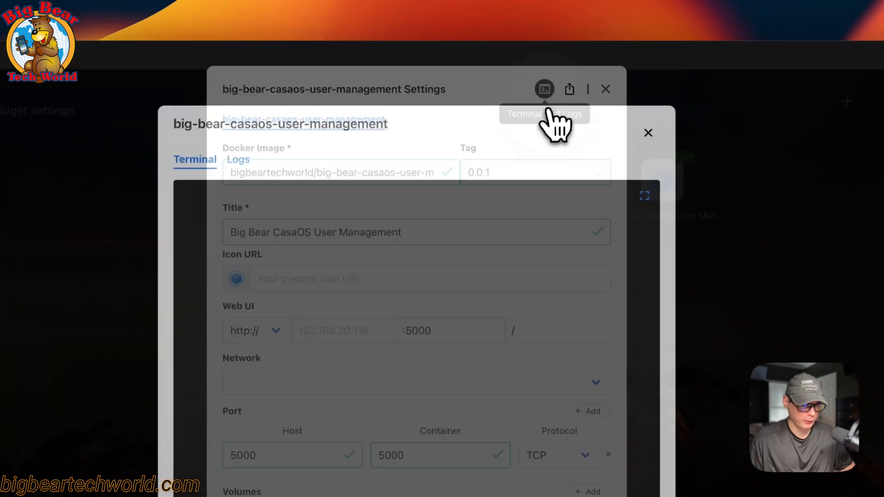
left_click(544, 89)
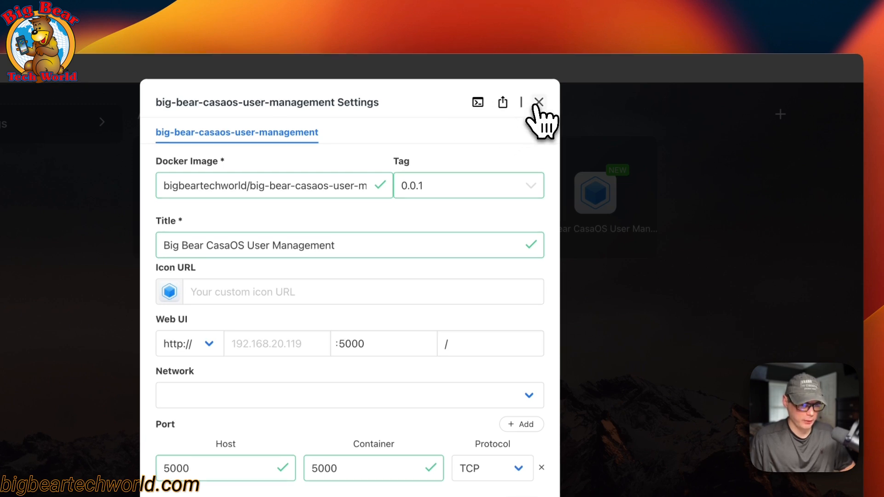
Close Settings, dismiss the app's action menu, and launch Big Bear CasaOS User Management
left_click(537, 102)
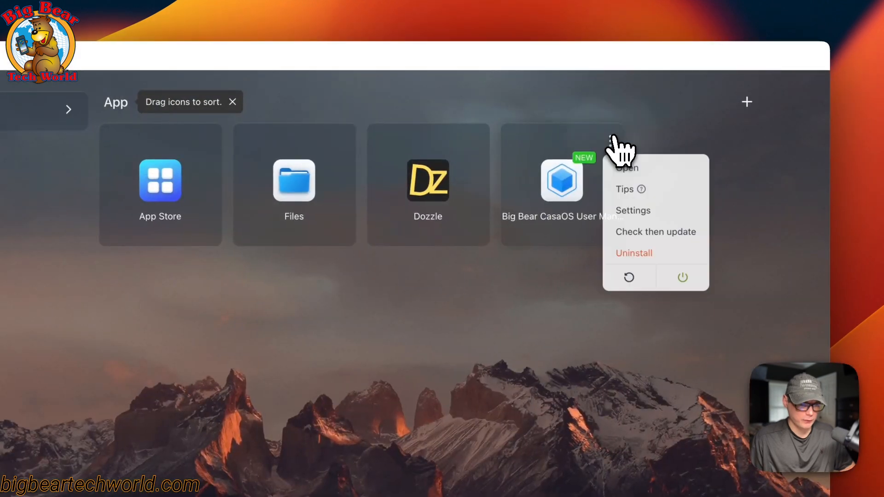
mouse_move(643, 242)
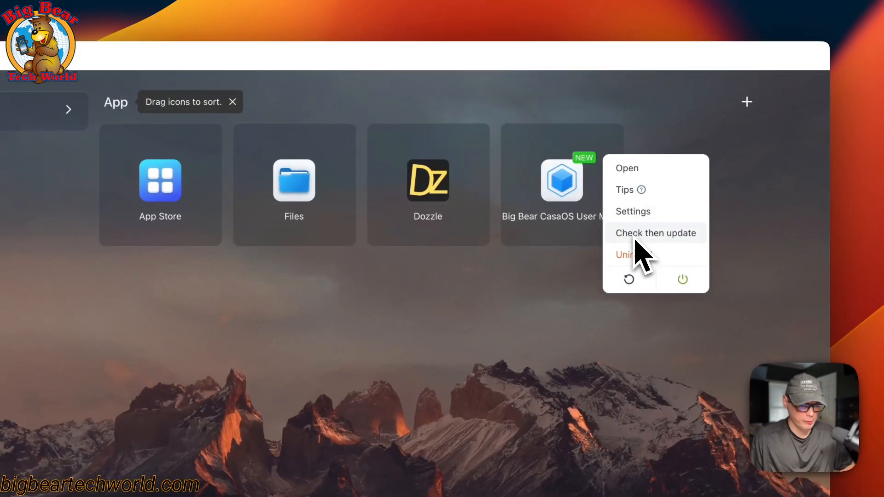
mouse_move(635, 259)
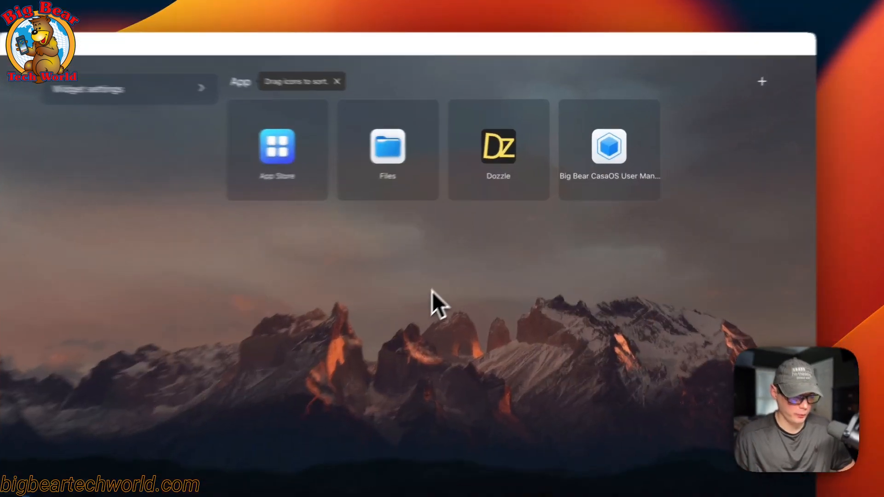
left_click(664, 111)
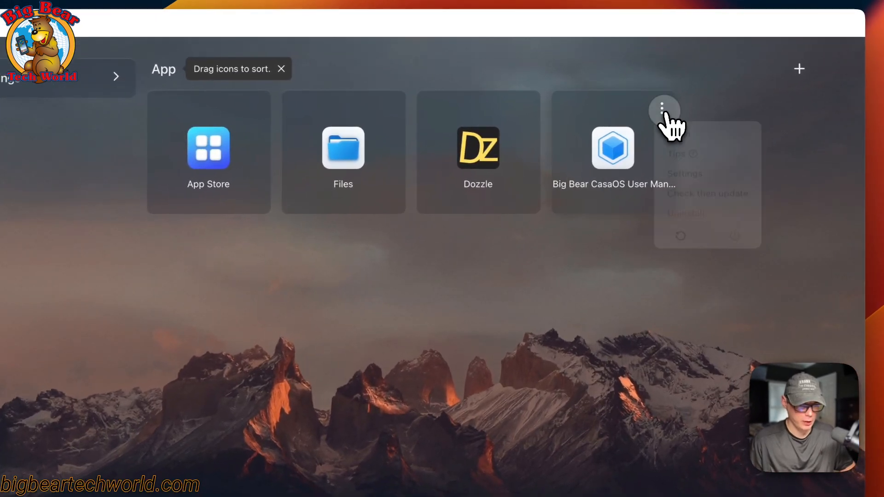
left_click(664, 108)
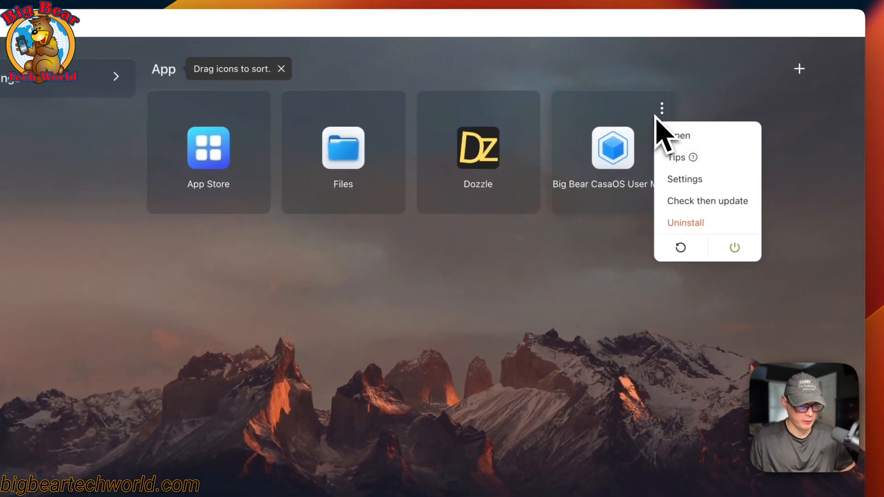
left_click(632, 262)
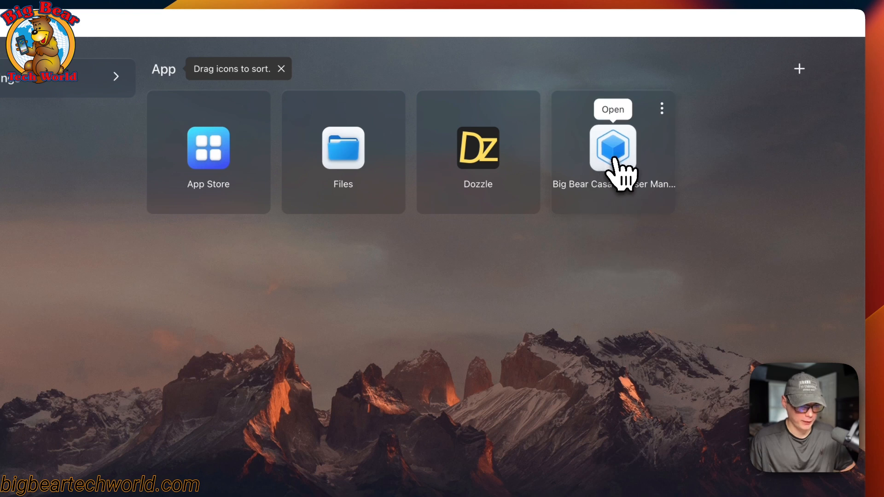
left_click(613, 148)
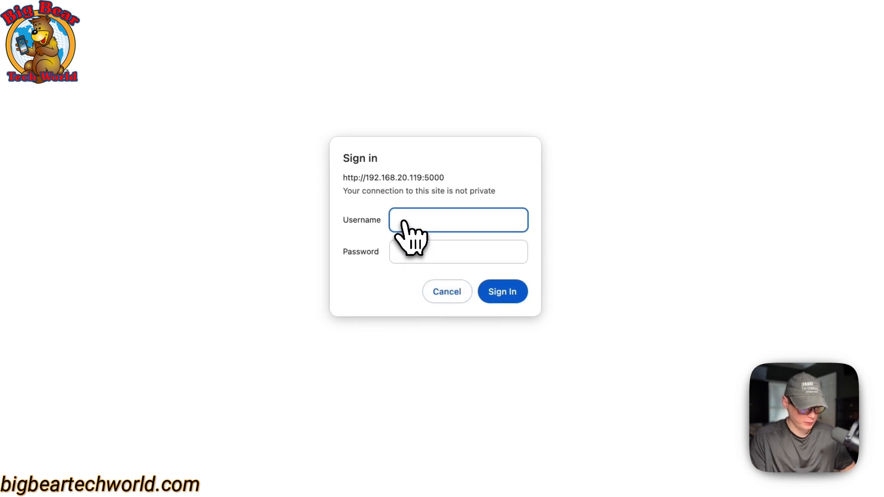
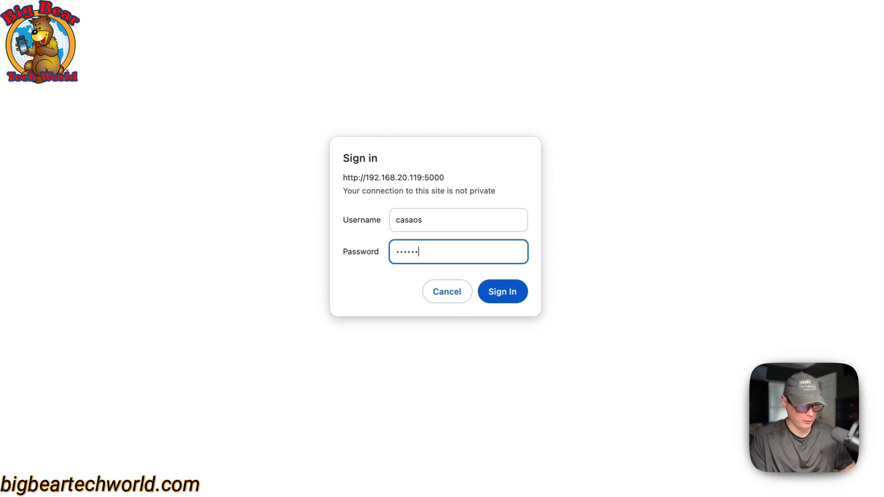
Sign in with casaos credentials, preview bigbear's edit form, and begin a new username
left_click(502, 292)
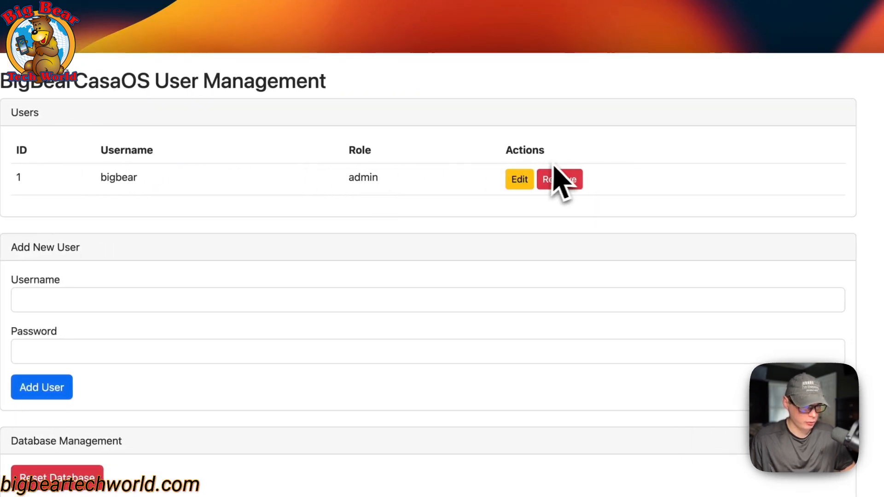
left_click(518, 179)
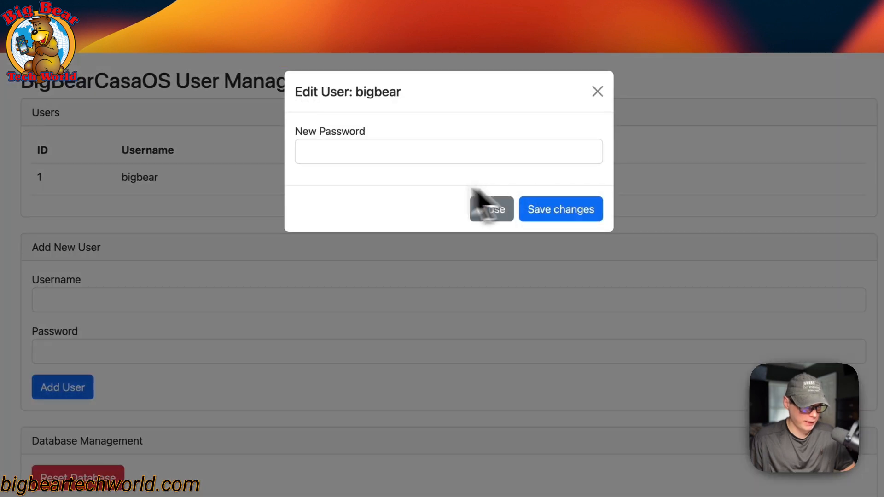
left_click(488, 209)
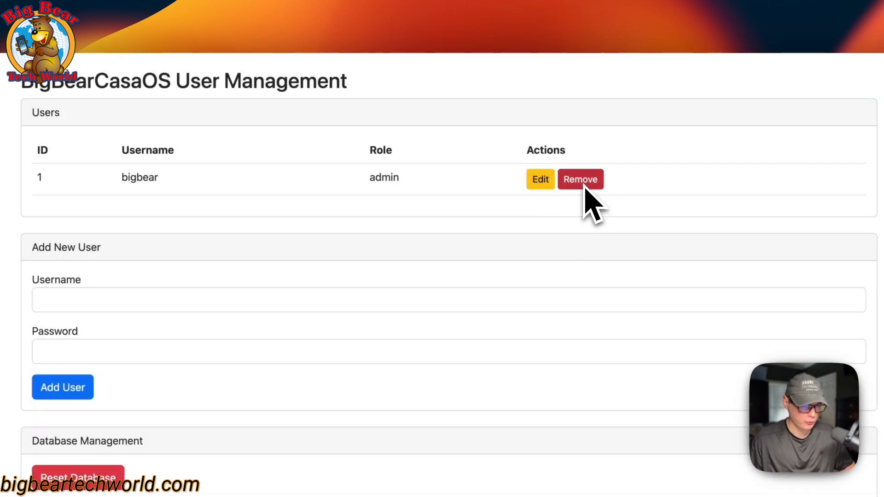
left_click(445, 299)
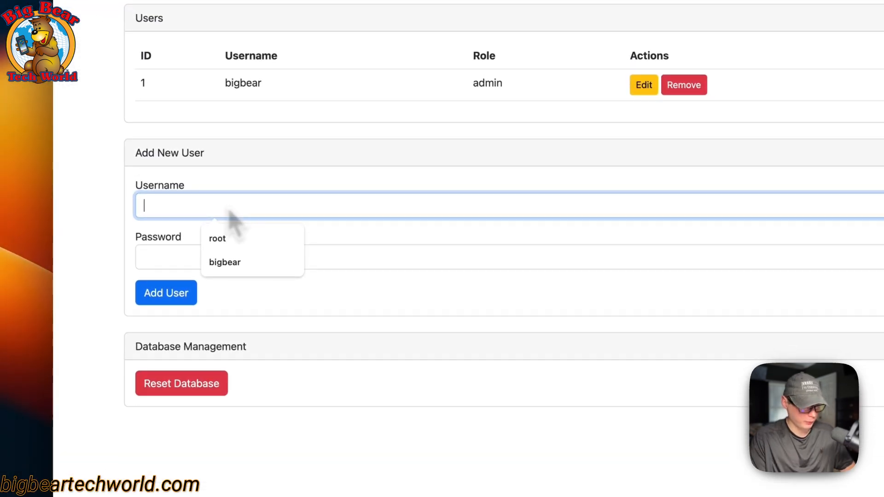
Add a test user named 'admin', then remove it and confirm with OK
type("admin")
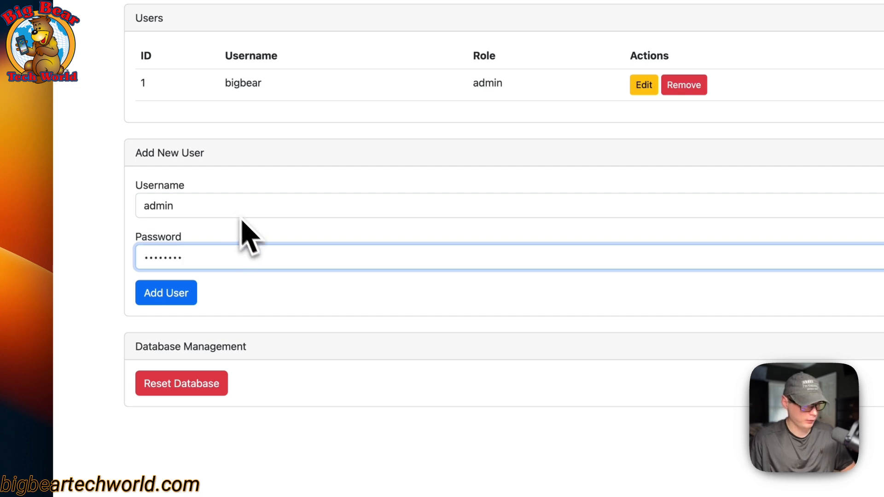
left_click(166, 293)
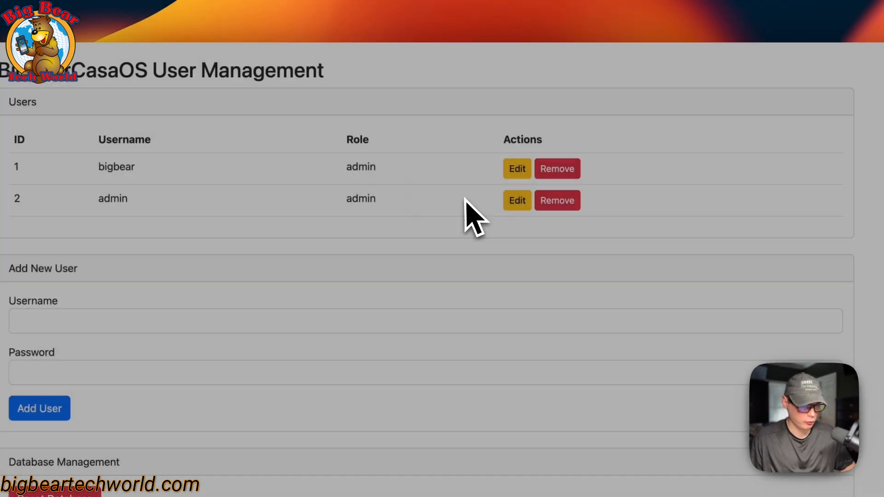
left_click(557, 200)
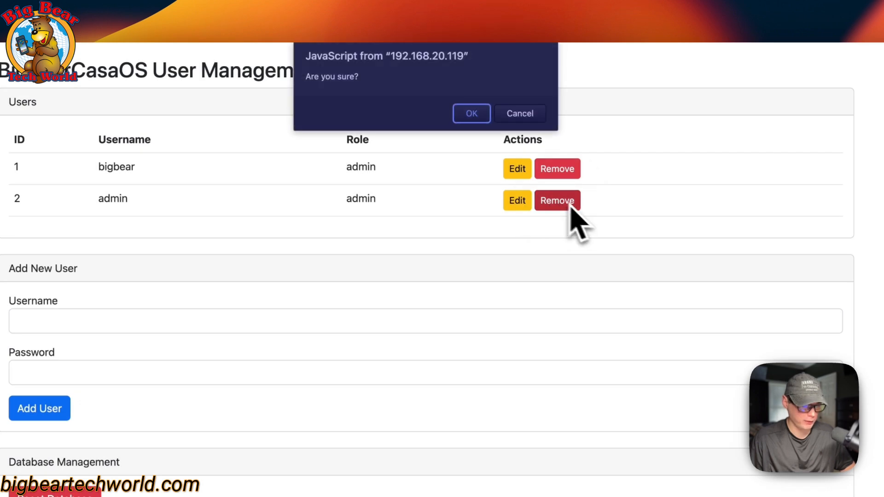
left_click(471, 114)
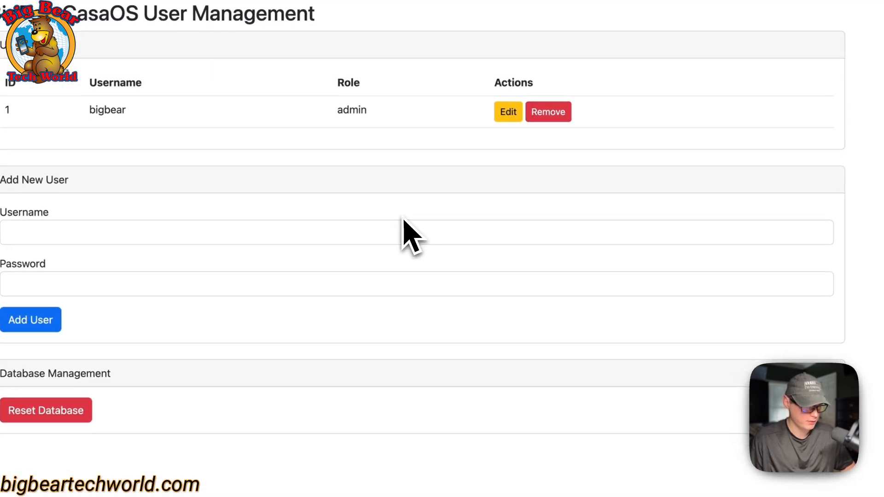
scroll("down", 3)
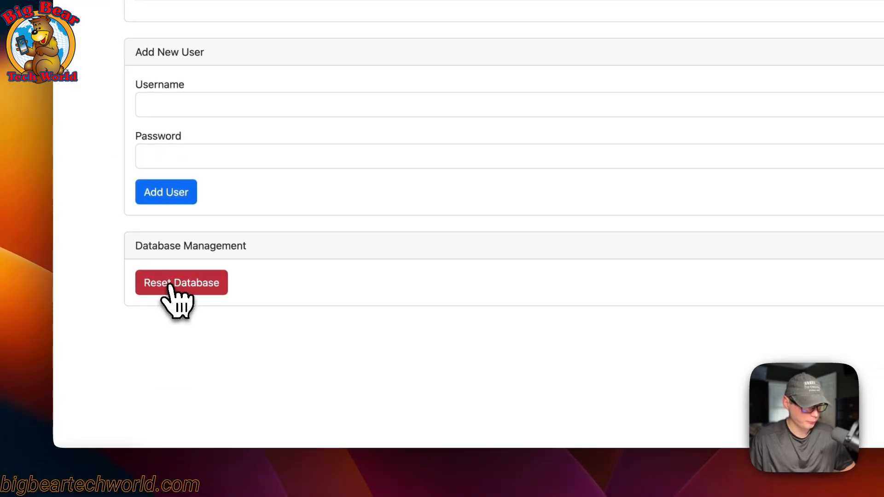
Reset the user database, confirm deleting all users, and return to the CasaOS dashboard
left_click(181, 283)
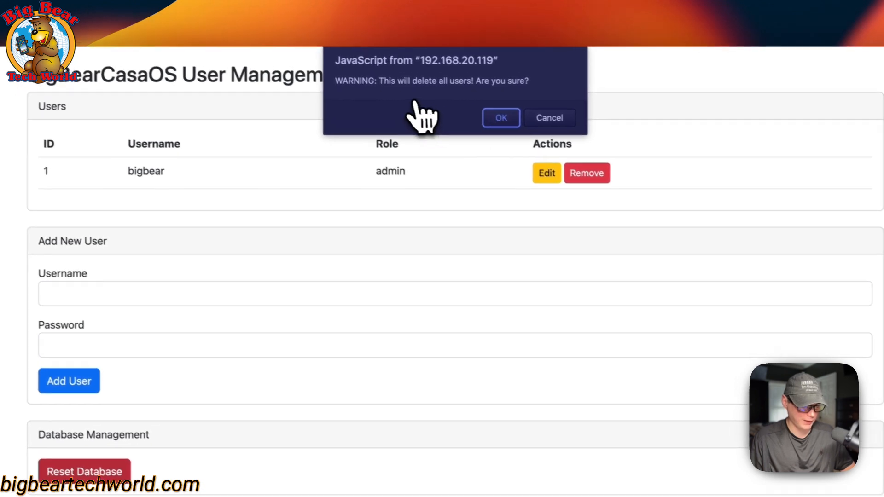
left_click(548, 118)
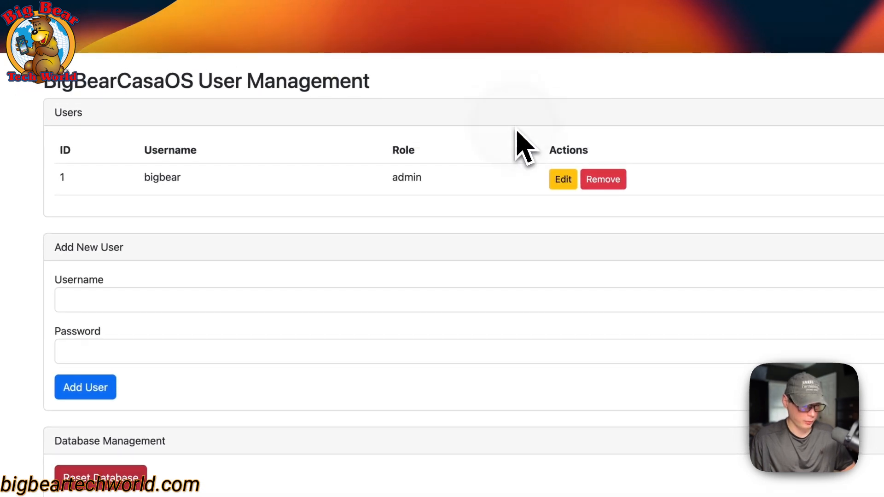
left_click(603, 178)
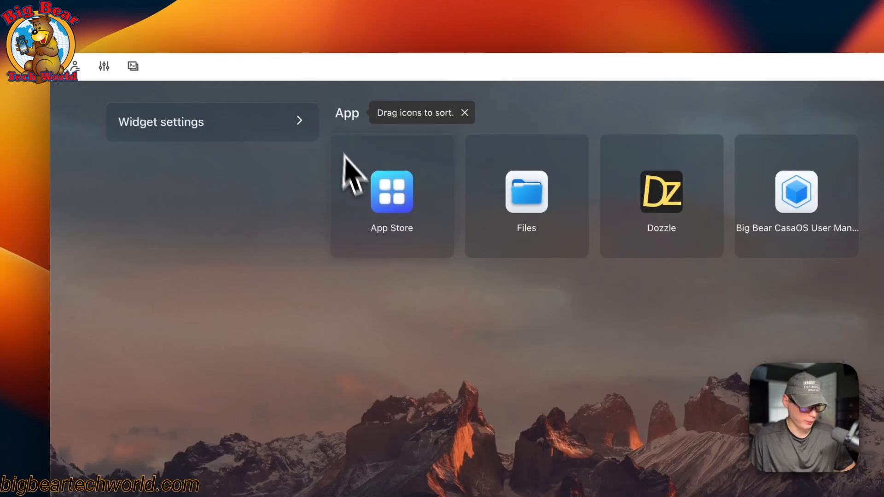
Reload CasaOS, create the bigbear account, and reload User Management to show no users
key("cmd+r")
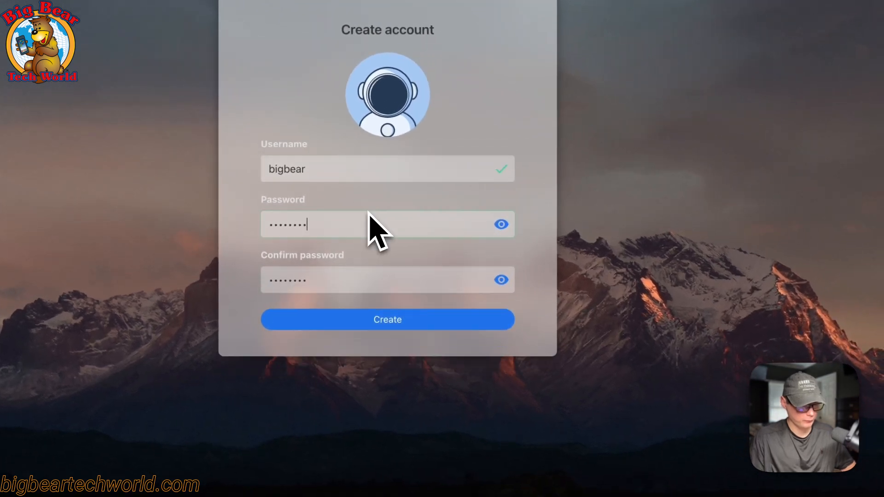
left_click(388, 319)
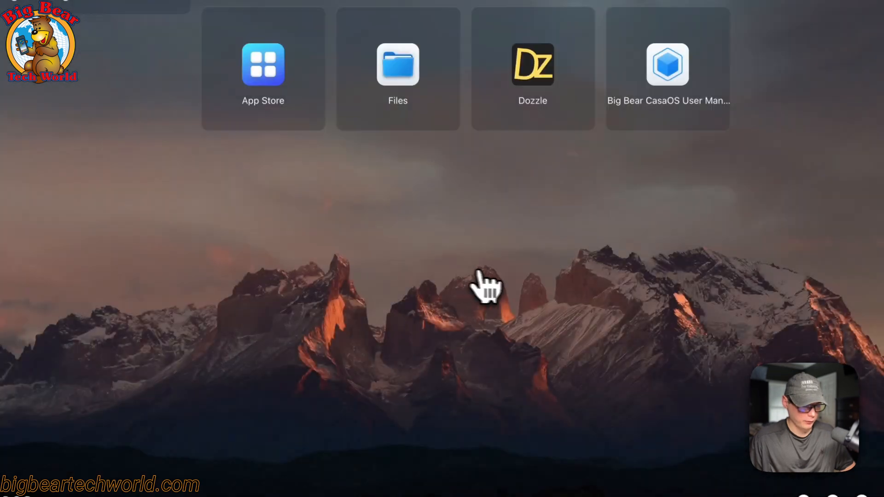
left_click(667, 64)
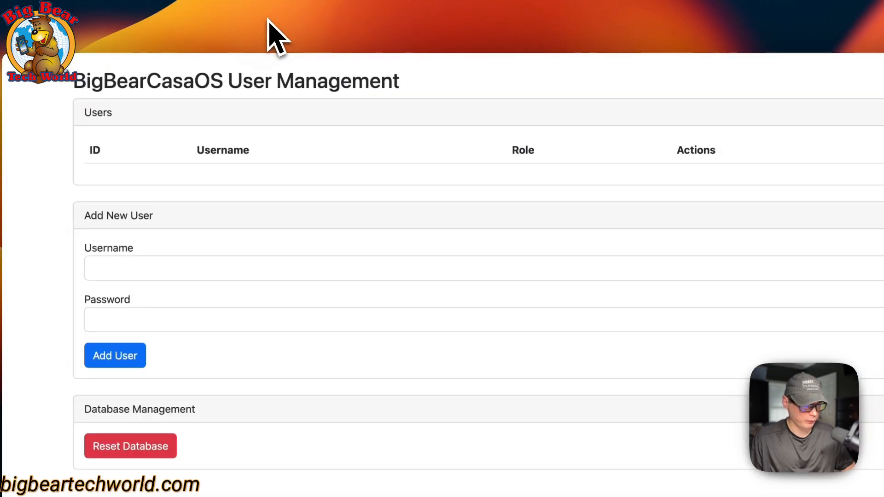
key("cmd+r")
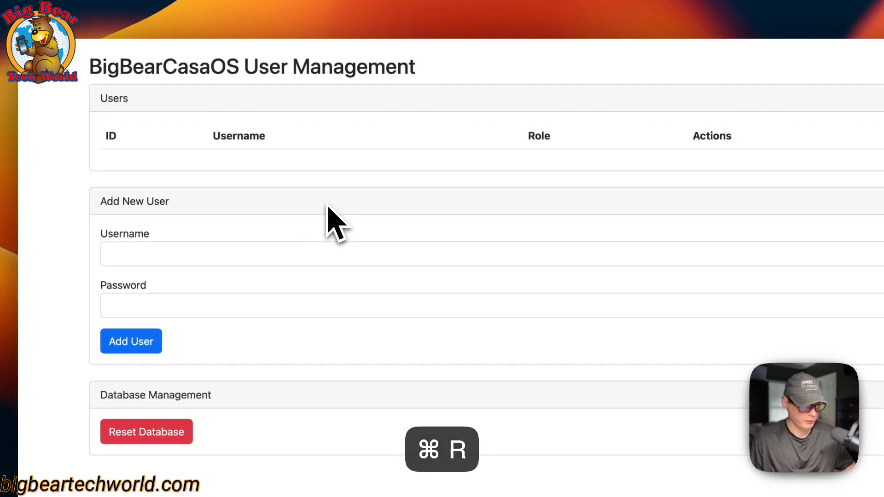